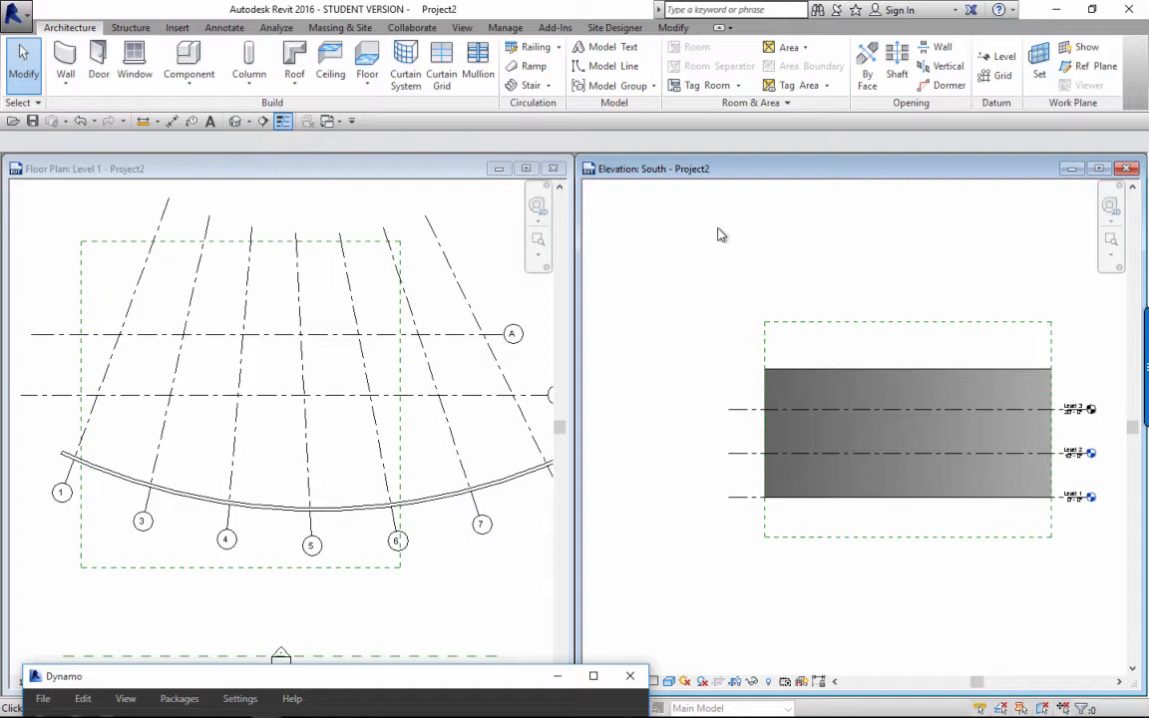
{"action": "mouse_move", "coordinate": [720, 234]}
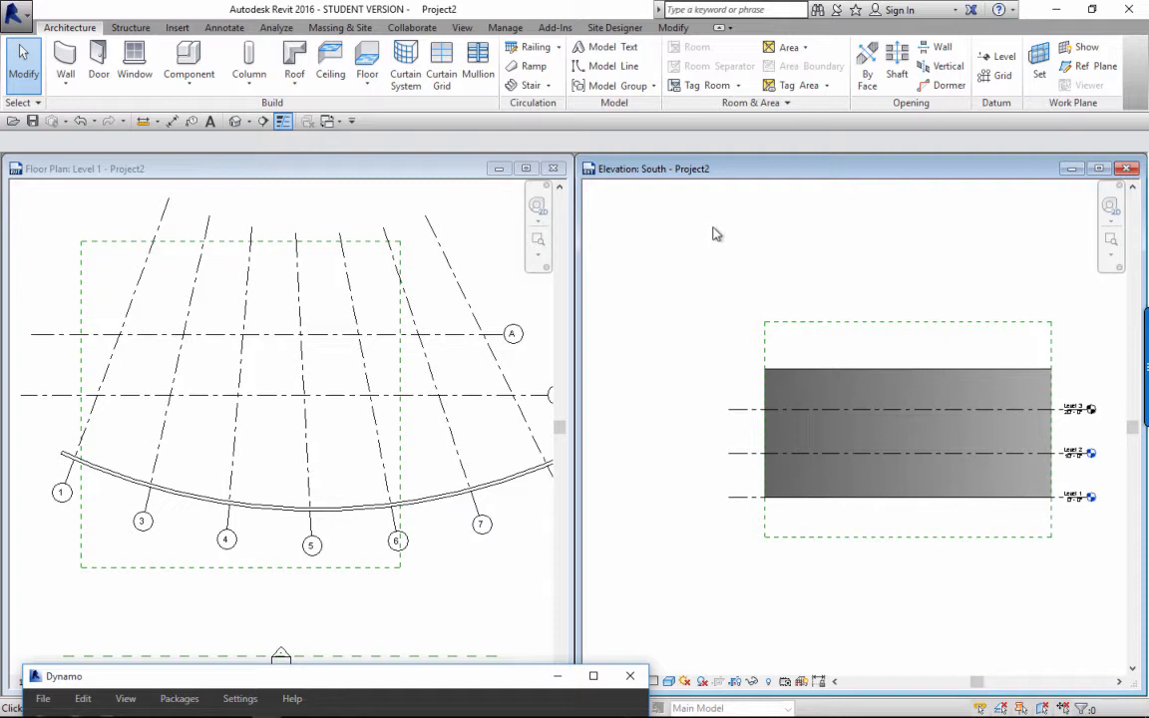
{"action": "mouse_move", "coordinate": [476, 321]}
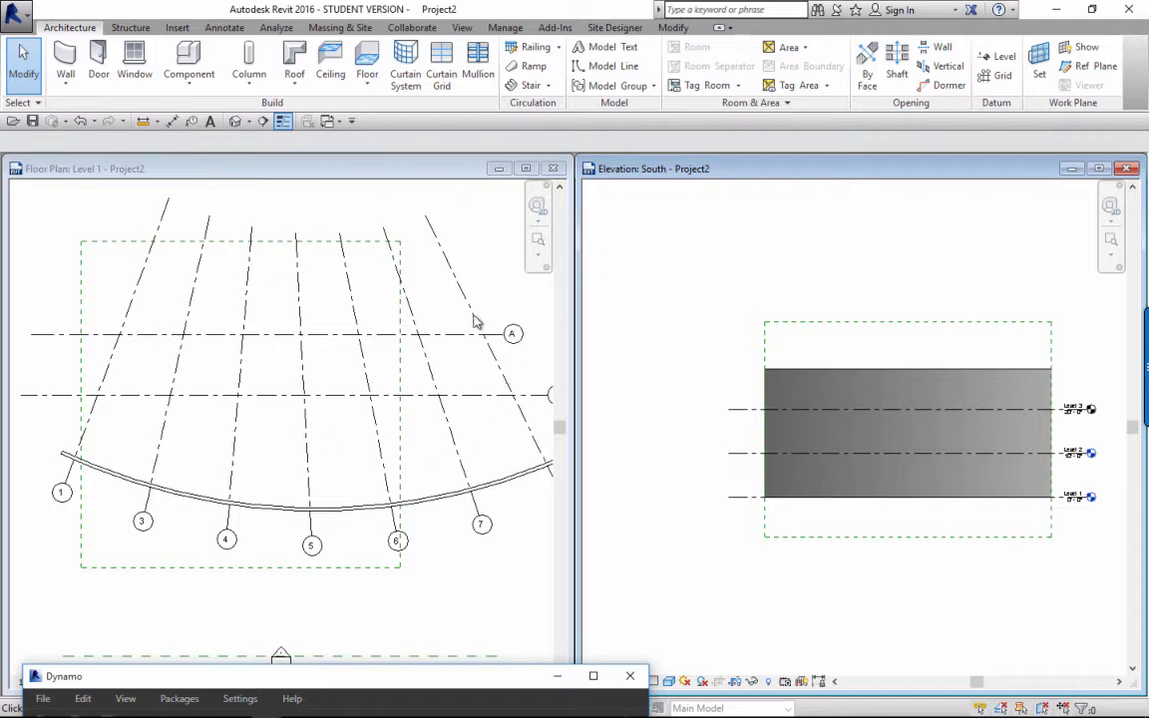
{"action": "mouse_move", "coordinate": [667, 354]}
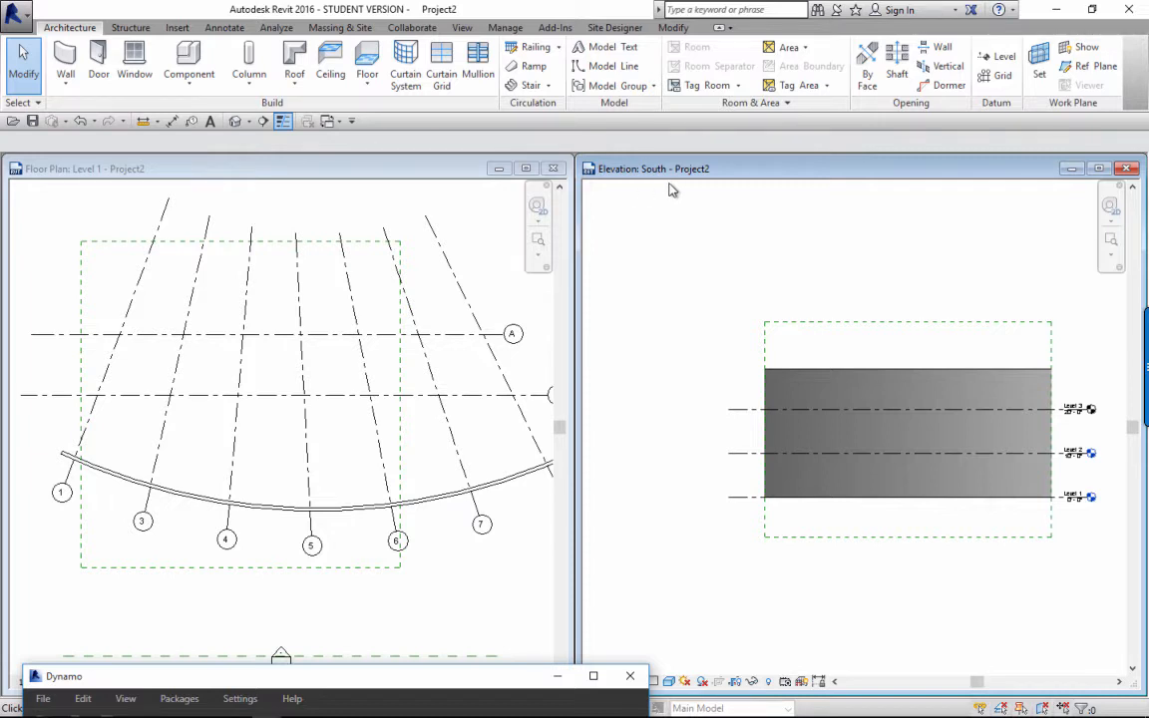
{"action": "mouse_move", "coordinate": [309, 665]}
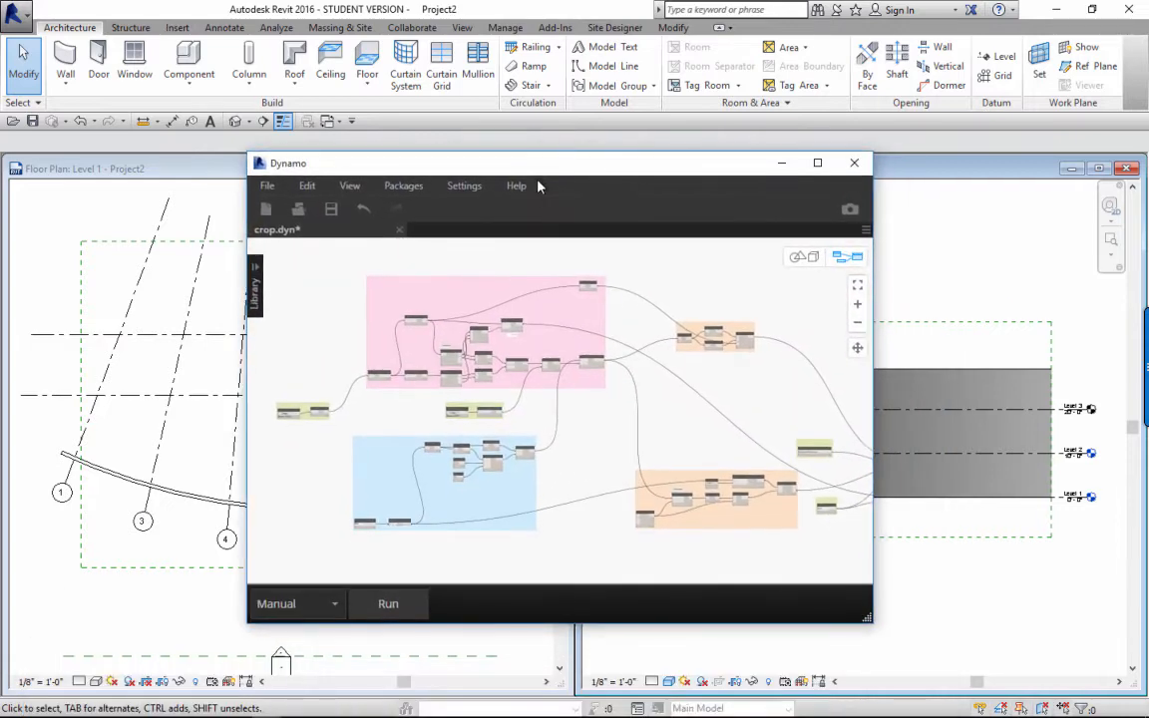
Step: Run the crop graph to place dummy grids 3, 4 and 5, then activate the floor plan
{"action": "left_click", "coordinate": [388, 604]}
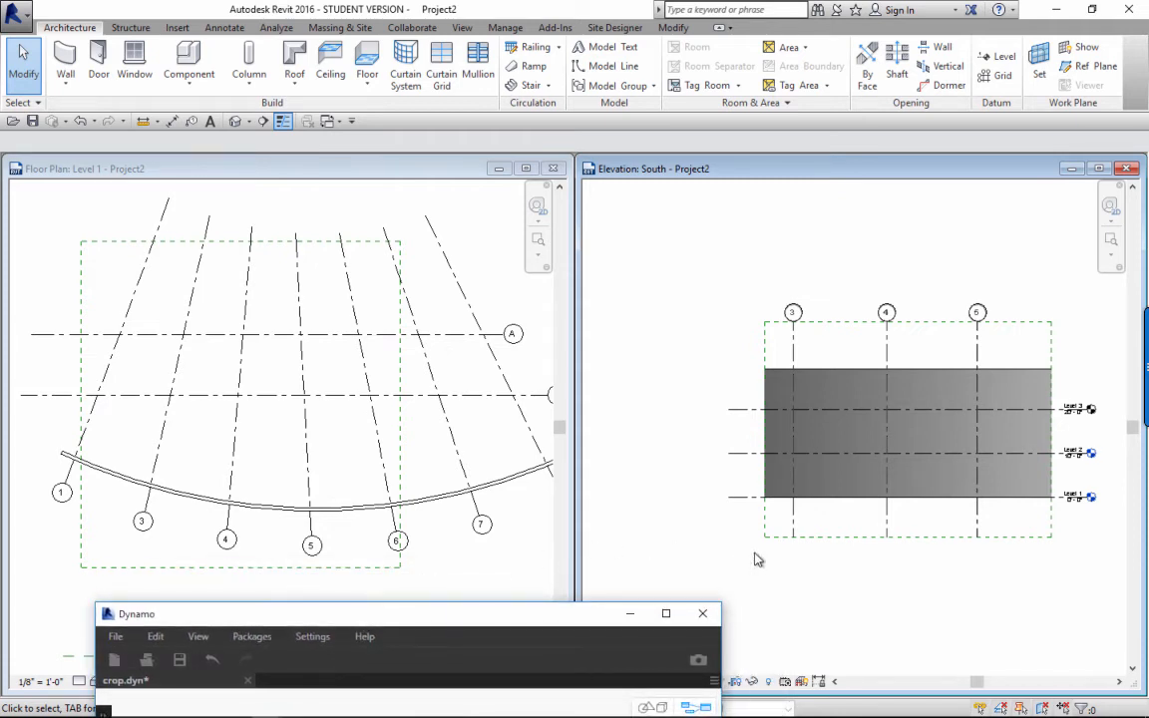
{"action": "mouse_move", "coordinate": [818, 377]}
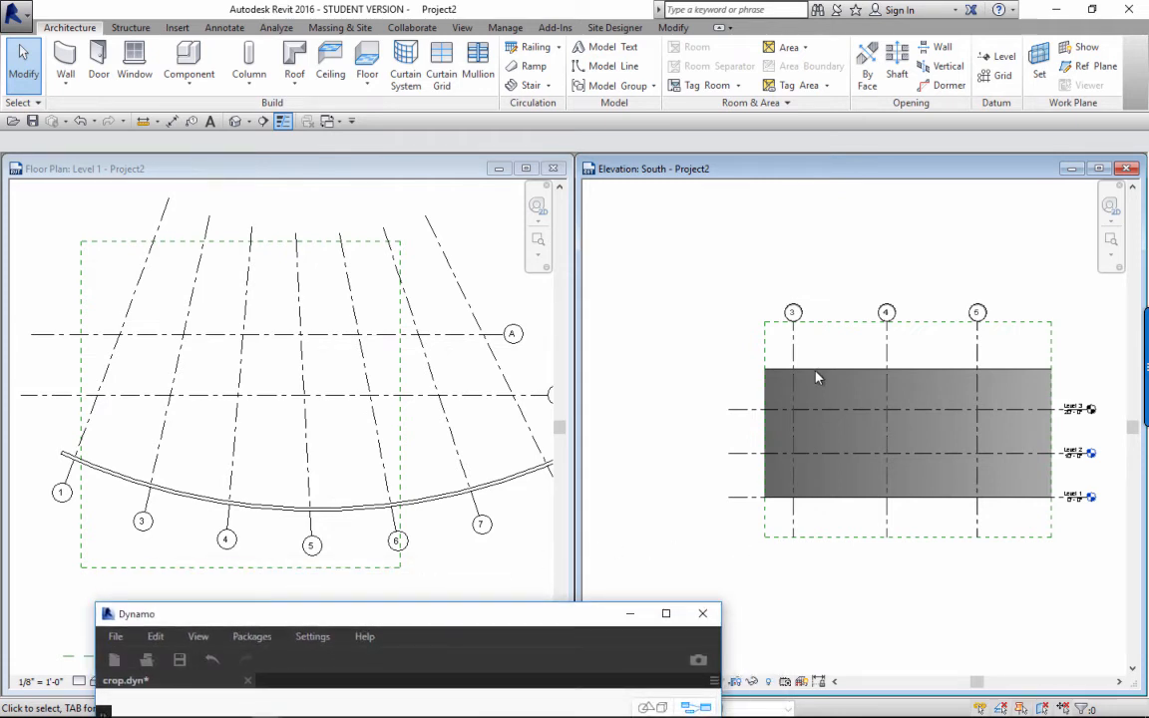
{"action": "mouse_move", "coordinate": [813, 282]}
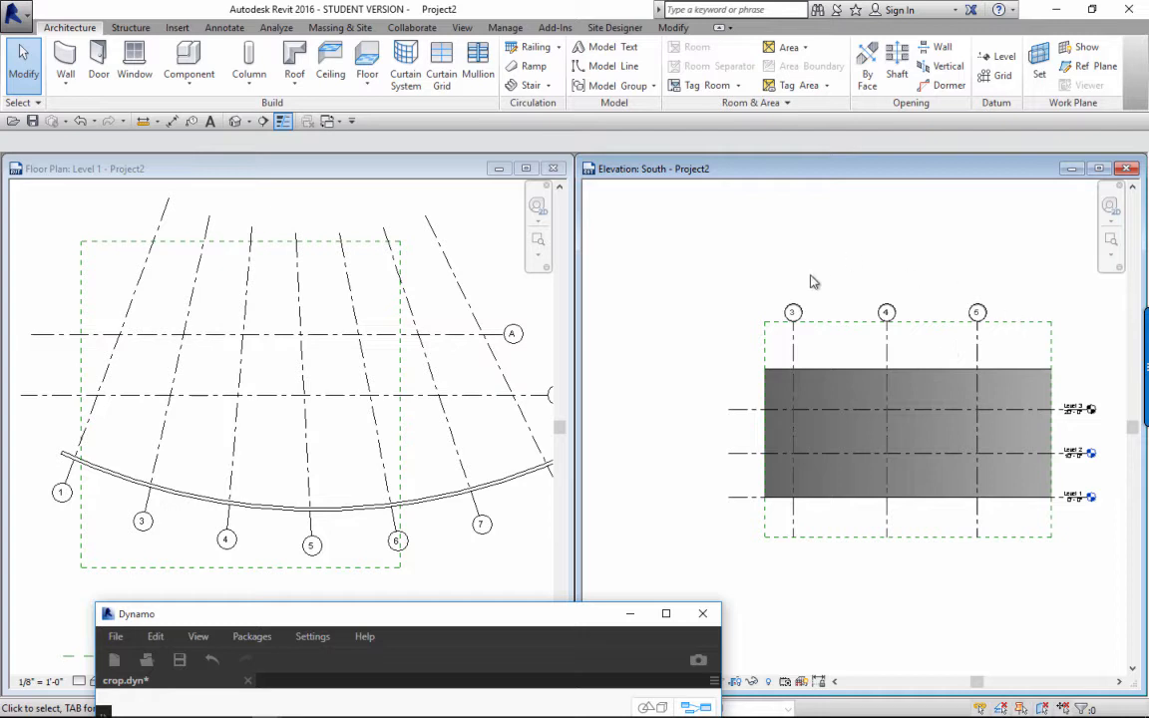
{"action": "left_click", "coordinate": [976, 312]}
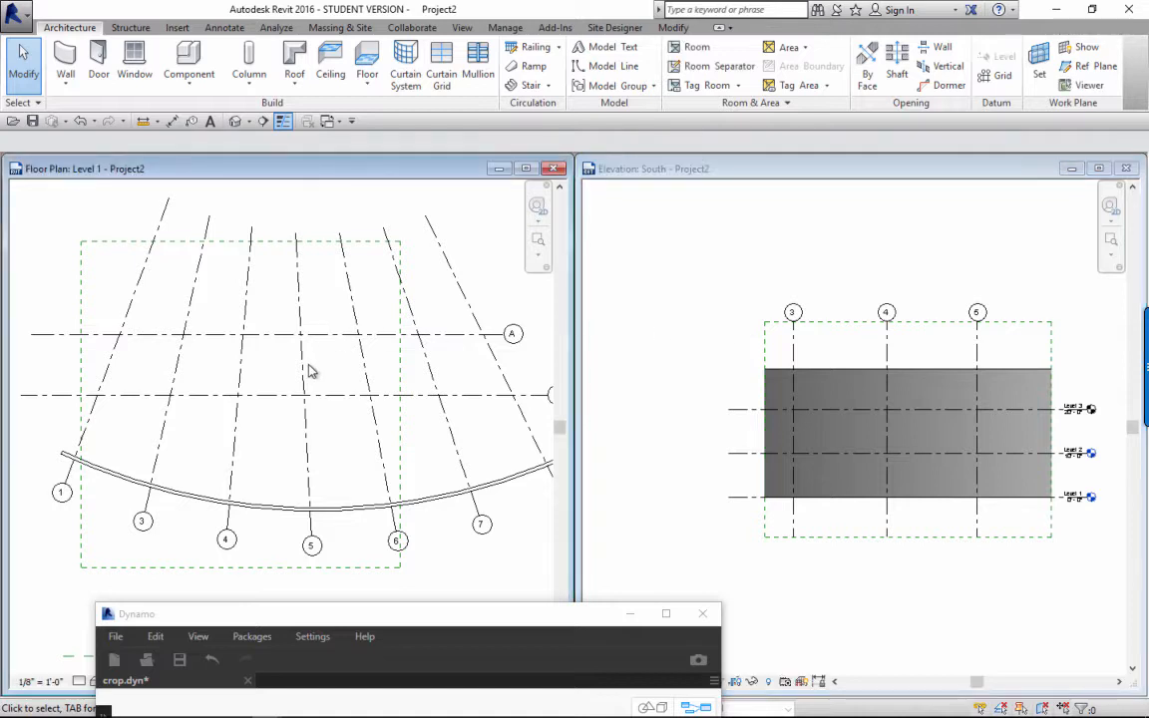
Step: Set the grid group's radial array count to 10 and rerun the Dynamo graph
{"action": "left_click", "coordinate": [311, 349]}
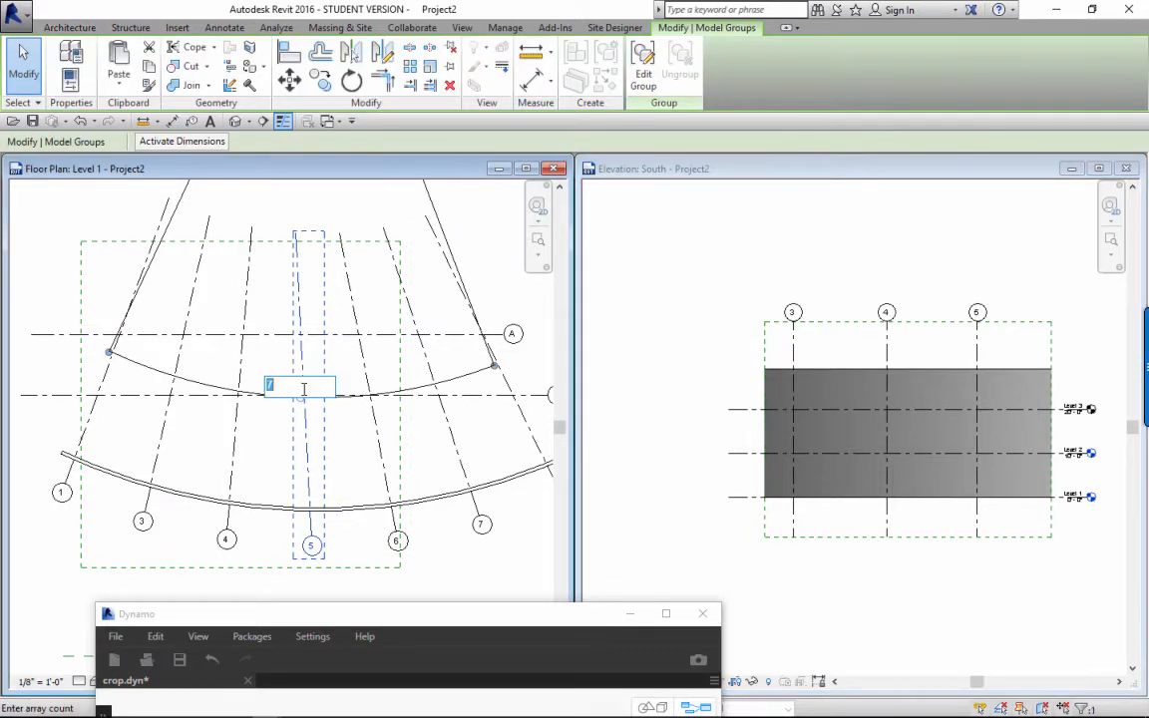
{"action": "type", "text": "10"}
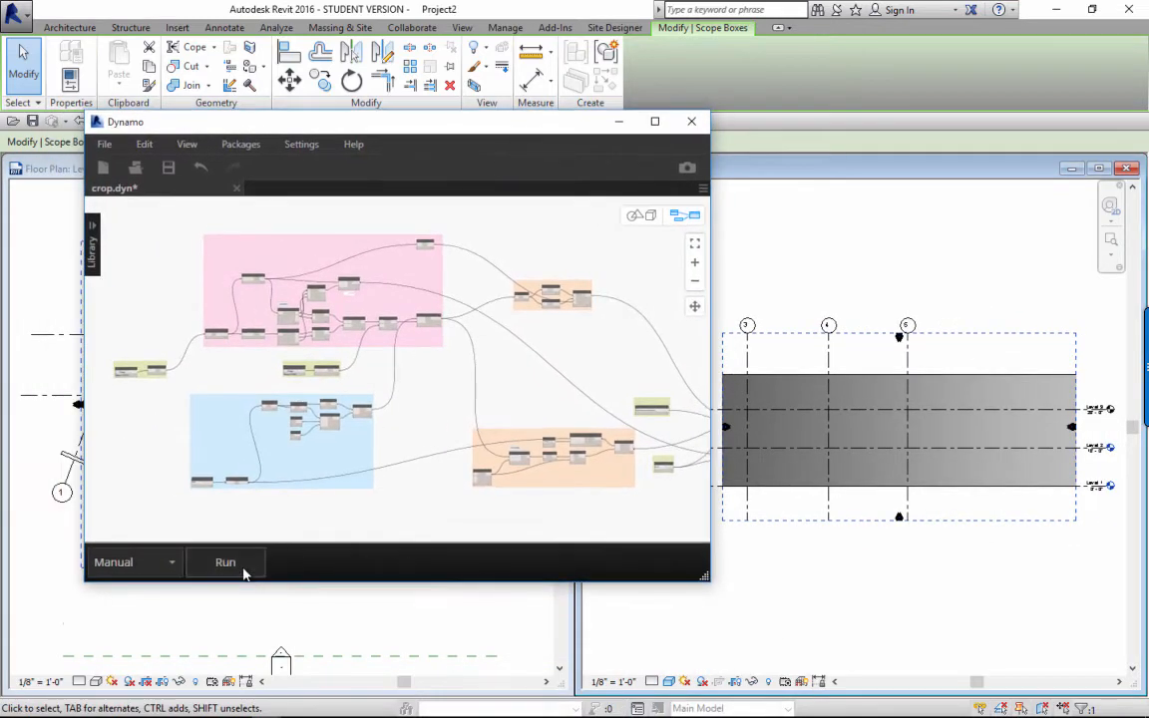
{"action": "left_click", "coordinate": [224, 562]}
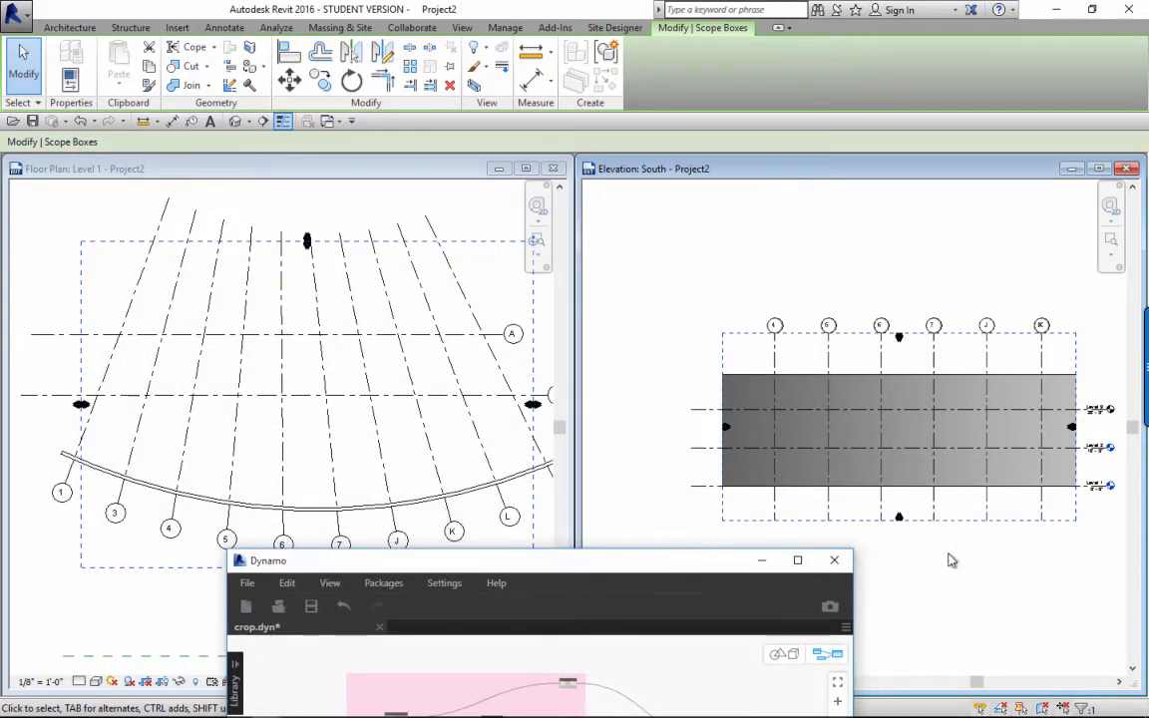
{"action": "left_click_drag", "start_coordinate": [268, 559], "coordinate": [398, 261]}
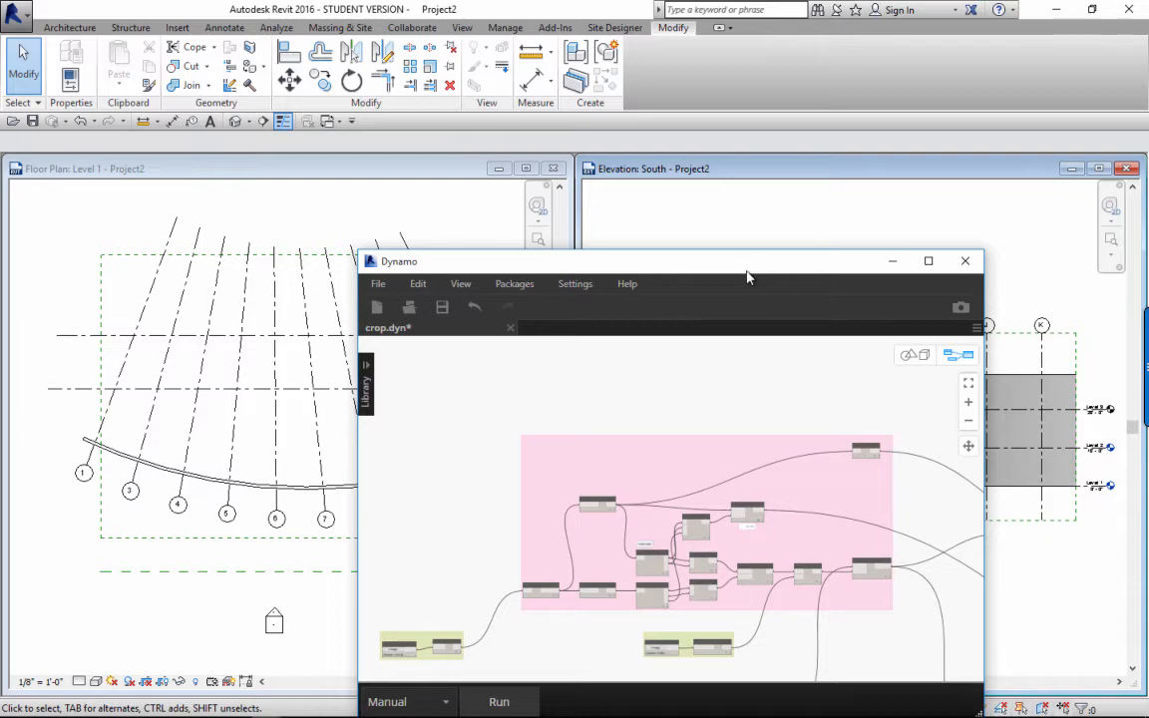
{"action": "mouse_move", "coordinate": [748, 278]}
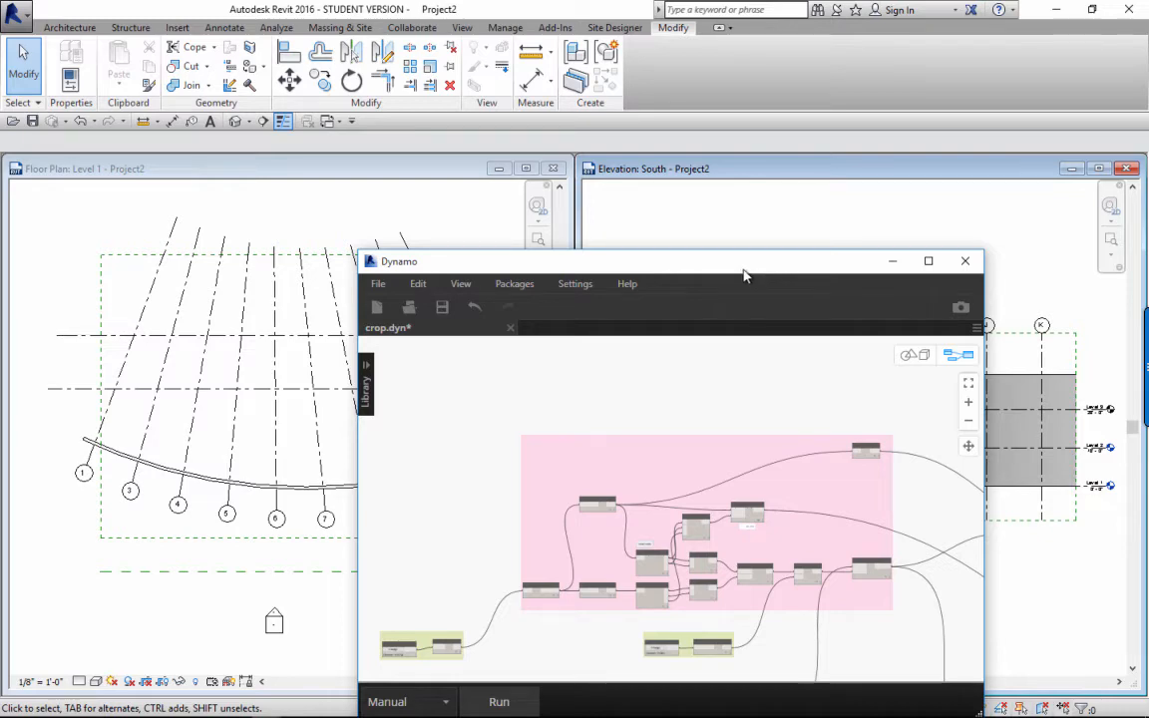
Step: Show the South elevation properties: cropping enabled, scope box EElev
{"action": "left_click_drag", "start_coordinate": [743, 261], "coordinate": [755, 253]}
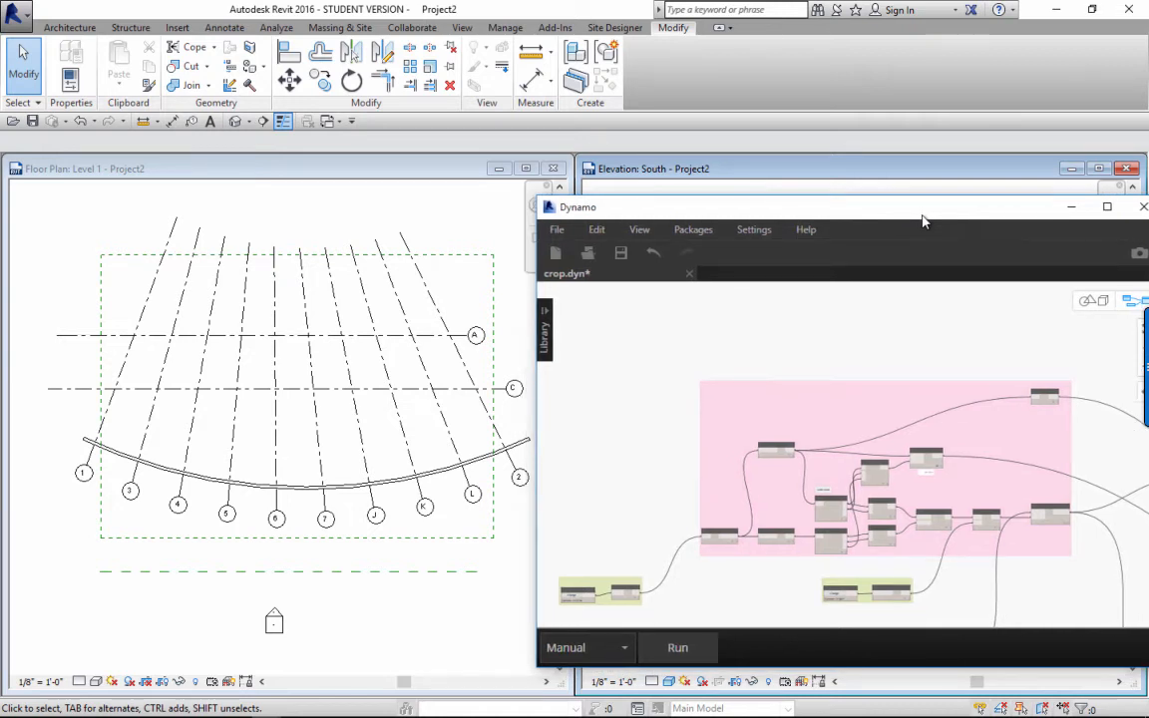
{"action": "left_click", "coordinate": [294, 393]}
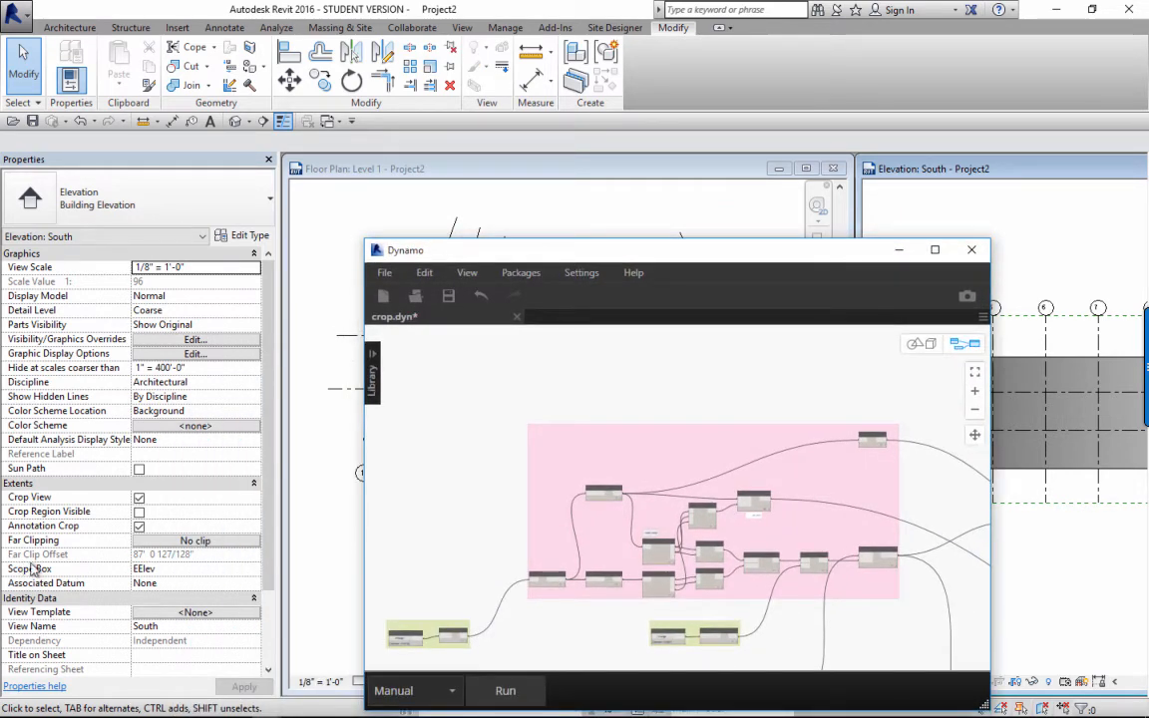
{"action": "mouse_move", "coordinate": [118, 579]}
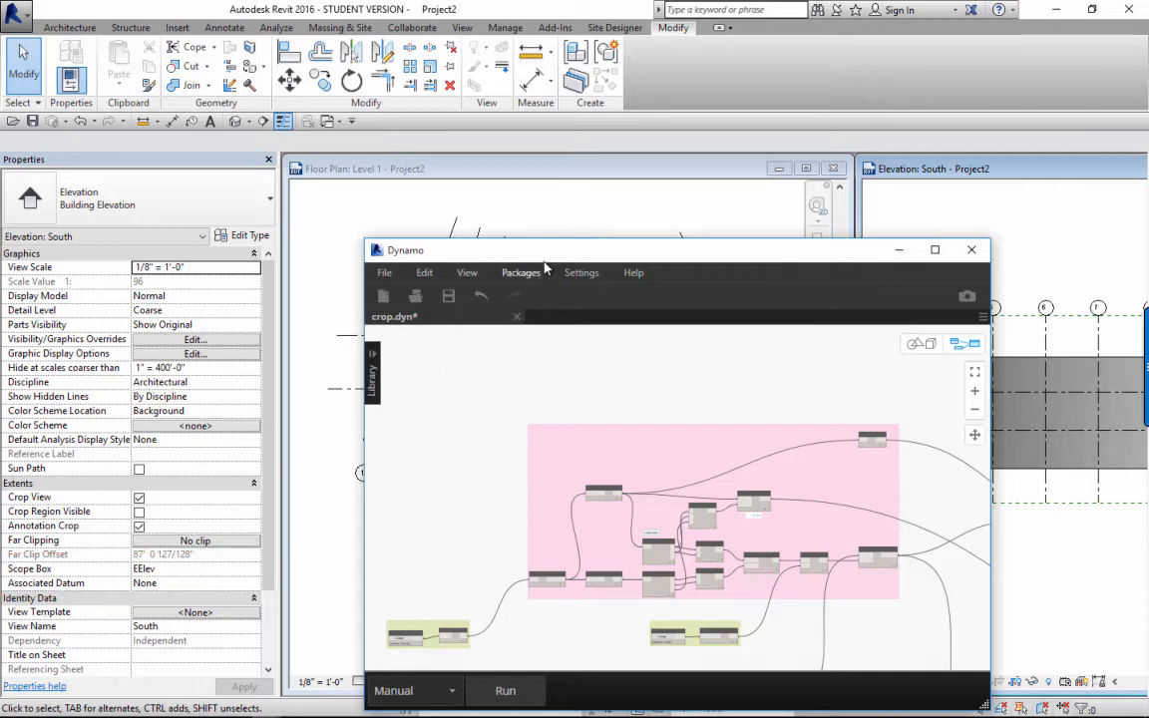
Step: Select the Projection reference plane below the grids in the Level 1 plan
{"action": "left_click_drag", "start_coordinate": [401, 249], "coordinate": [232, 629]}
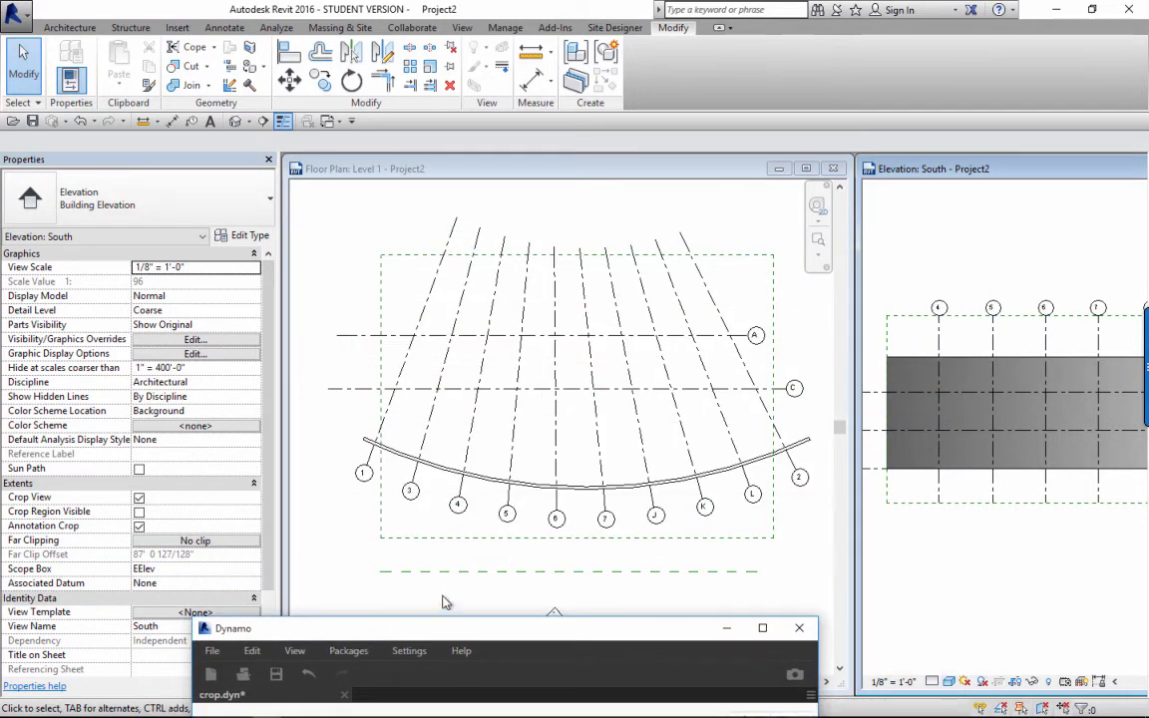
{"action": "left_click", "coordinate": [457, 571]}
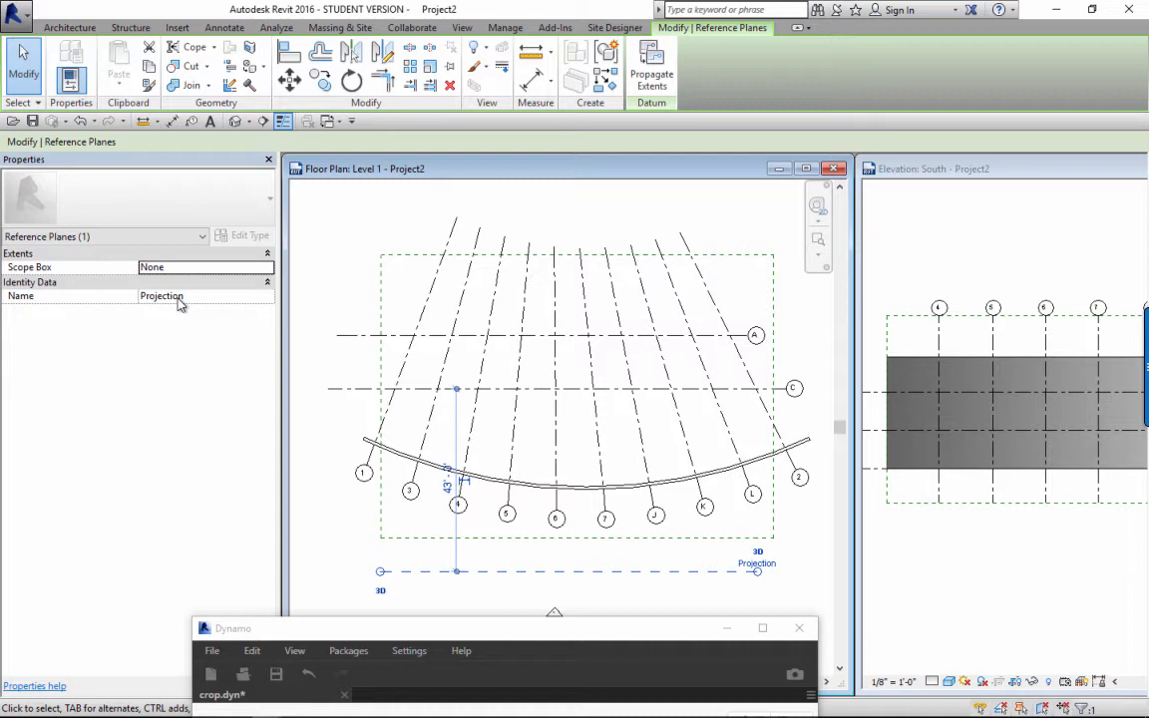
{"action": "mouse_move", "coordinate": [695, 556]}
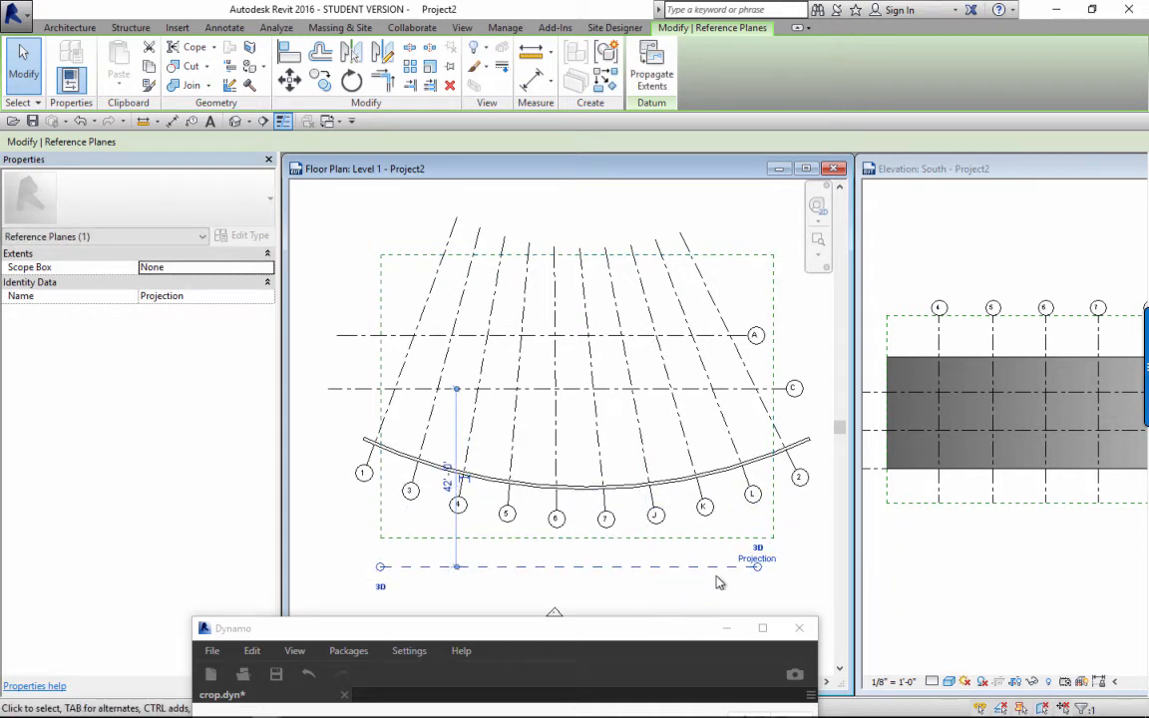
{"action": "mouse_move", "coordinate": [407, 442]}
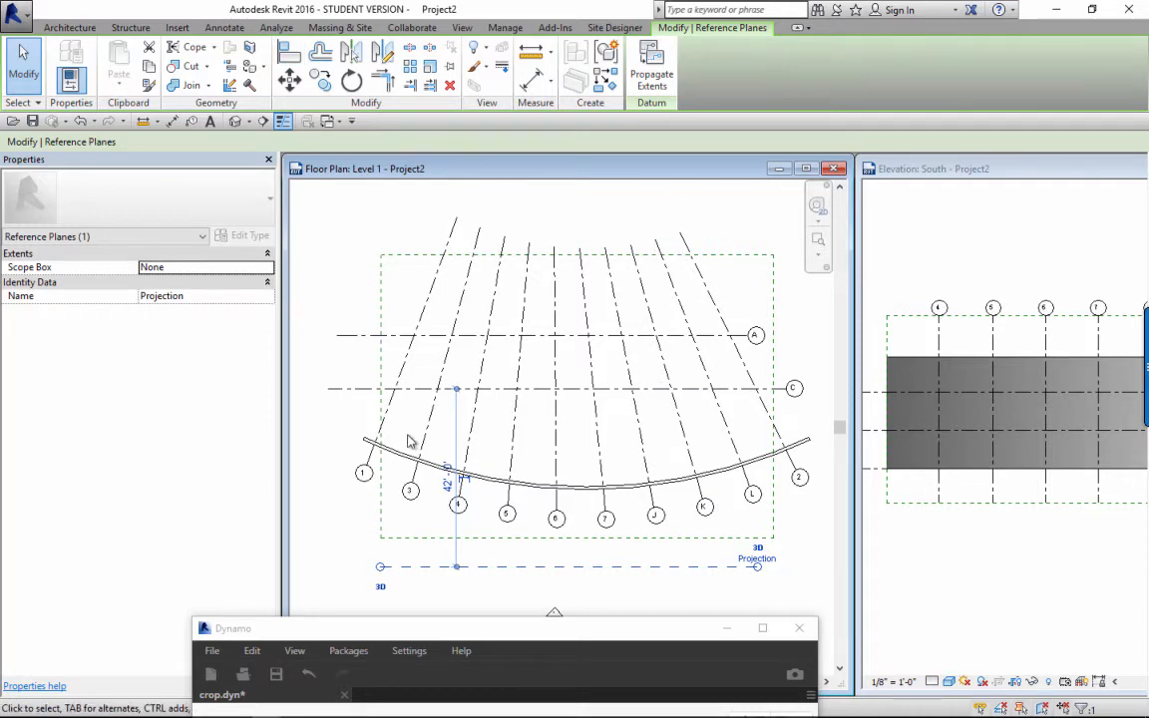
{"action": "mouse_move", "coordinate": [517, 637]}
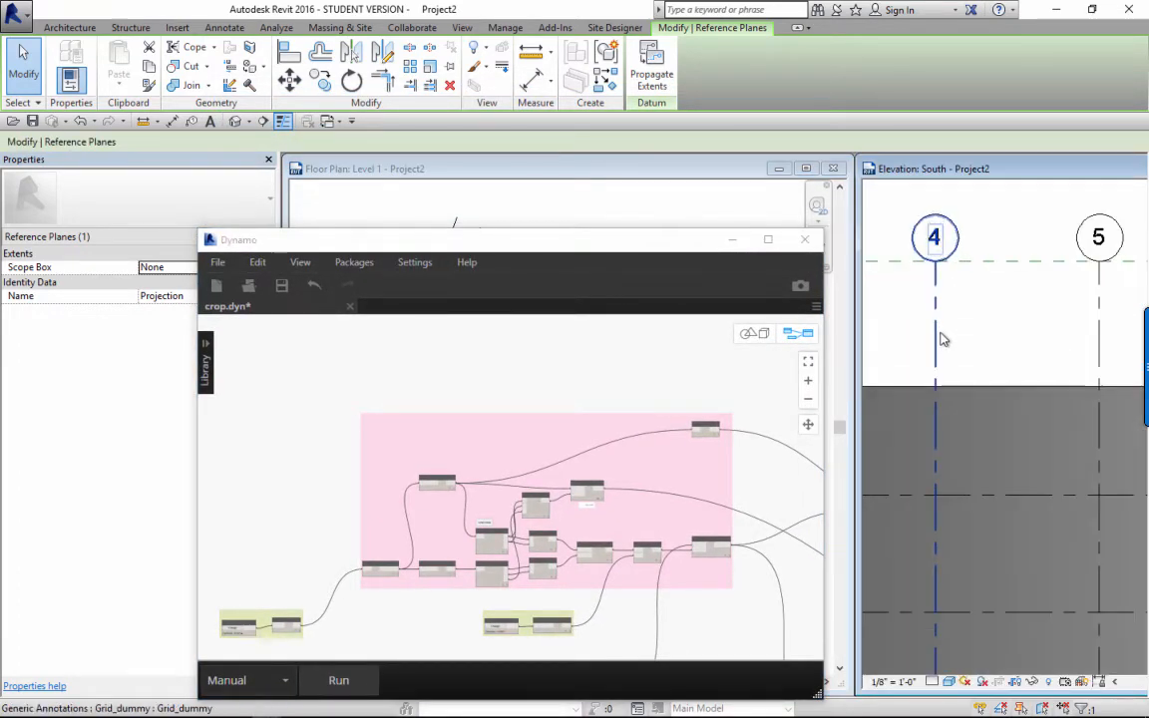
Step: View dummy grid 4's Number and Length, then maximize the crop.dyn graph
{"action": "left_click", "coordinate": [934, 238]}
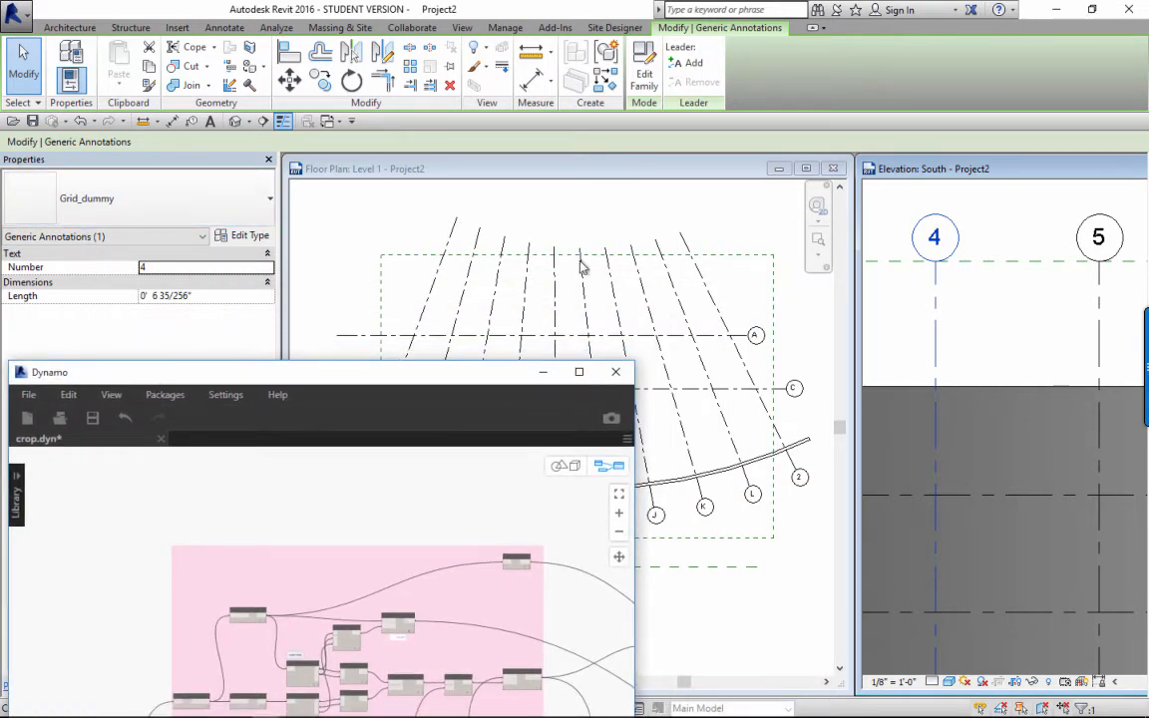
{"action": "mouse_move", "coordinate": [937, 311]}
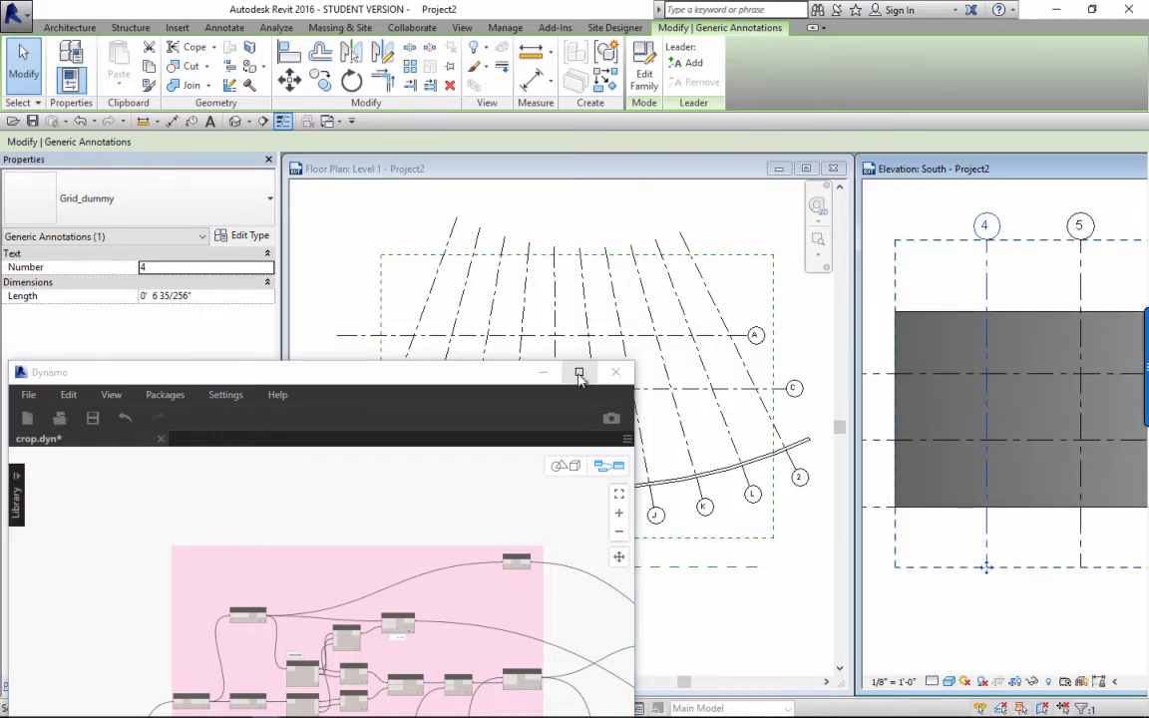
{"action": "left_click", "coordinate": [579, 372]}
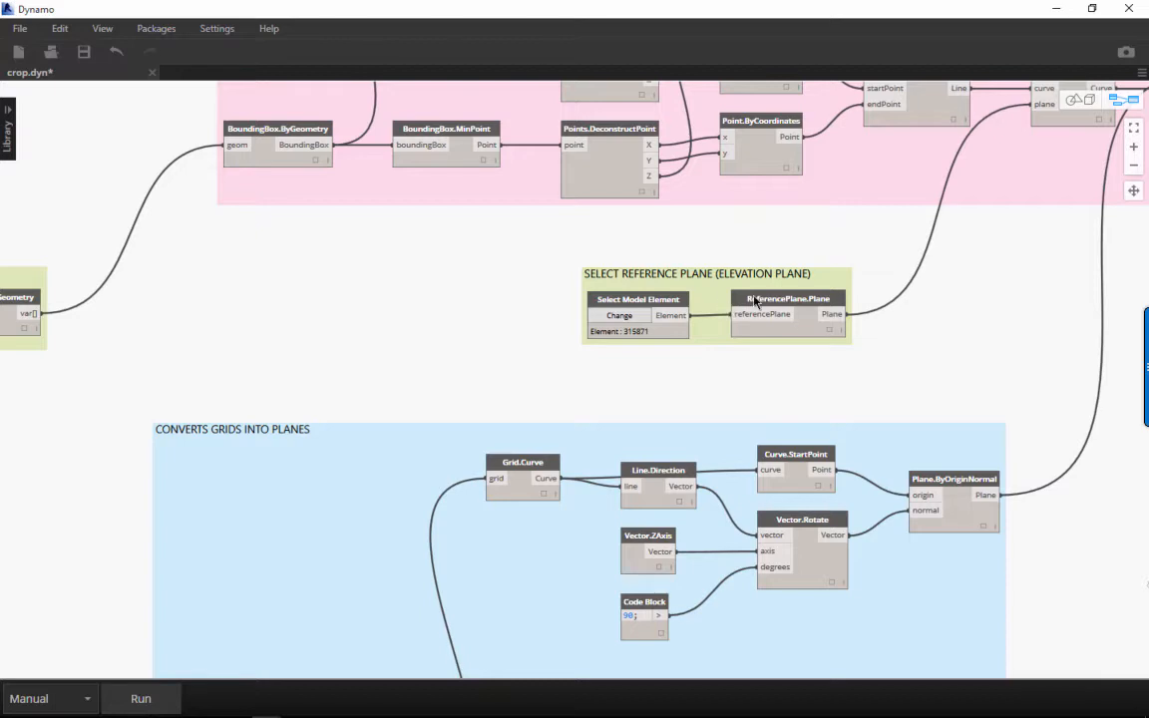
{"action": "mouse_move", "coordinate": [743, 289]}
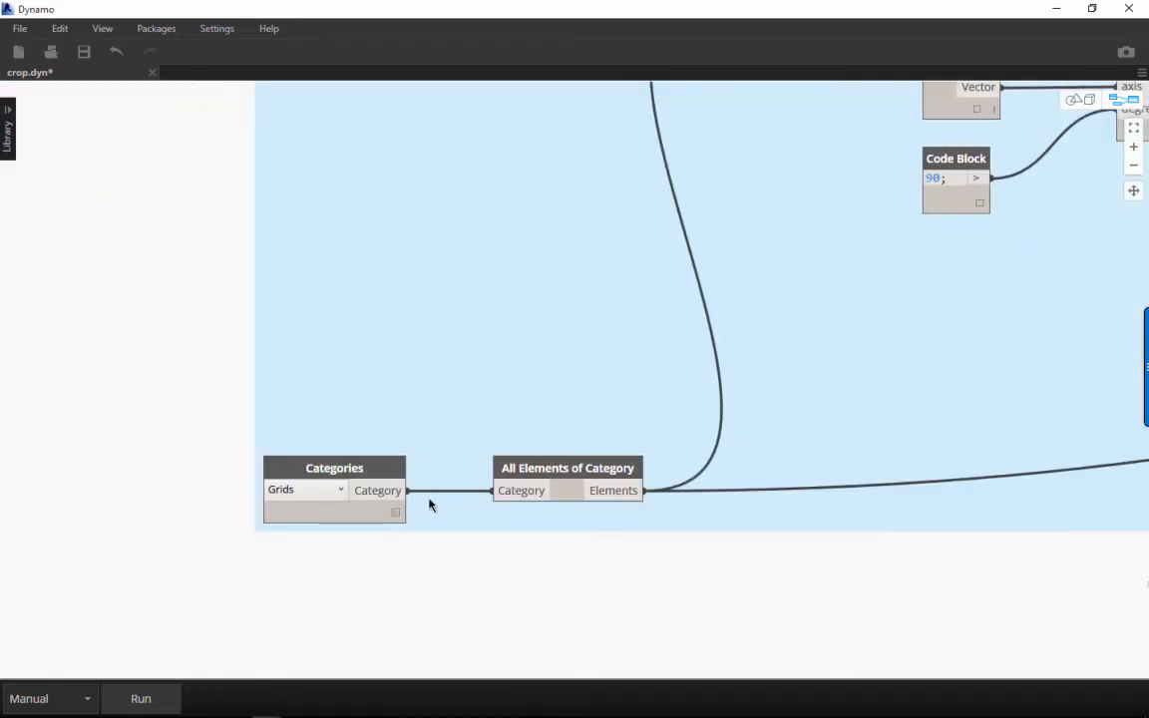
{"action": "mouse_move", "coordinate": [543, 422]}
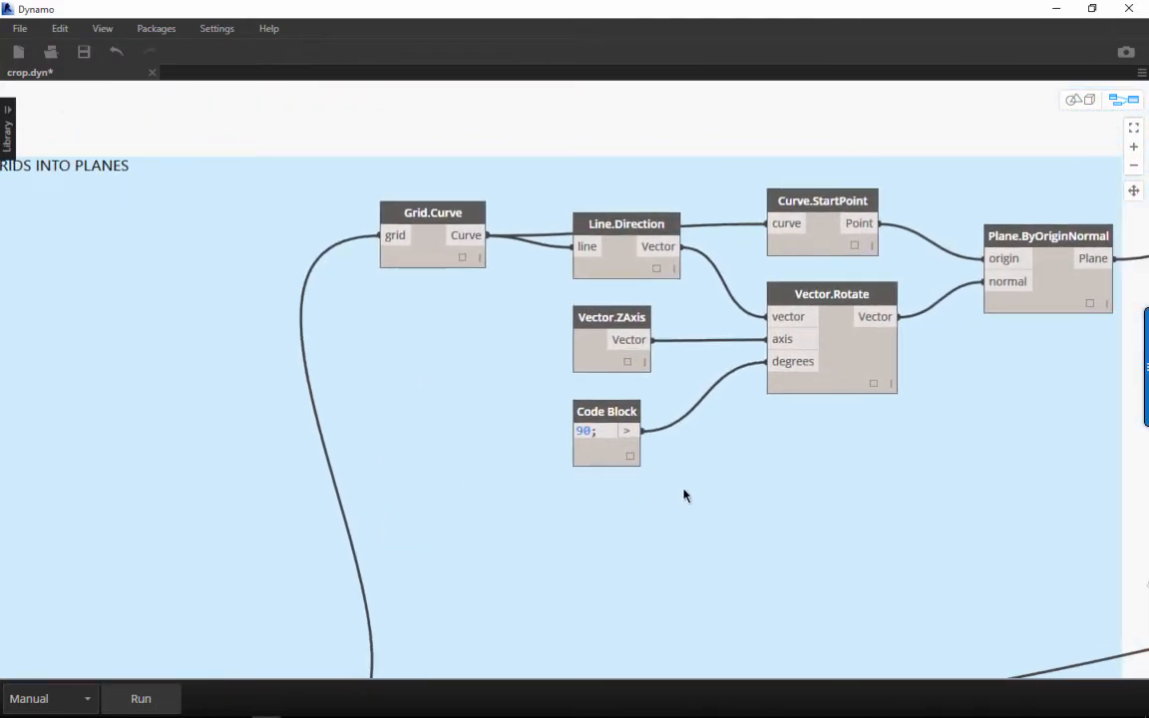
{"action": "mouse_move", "coordinate": [697, 488]}
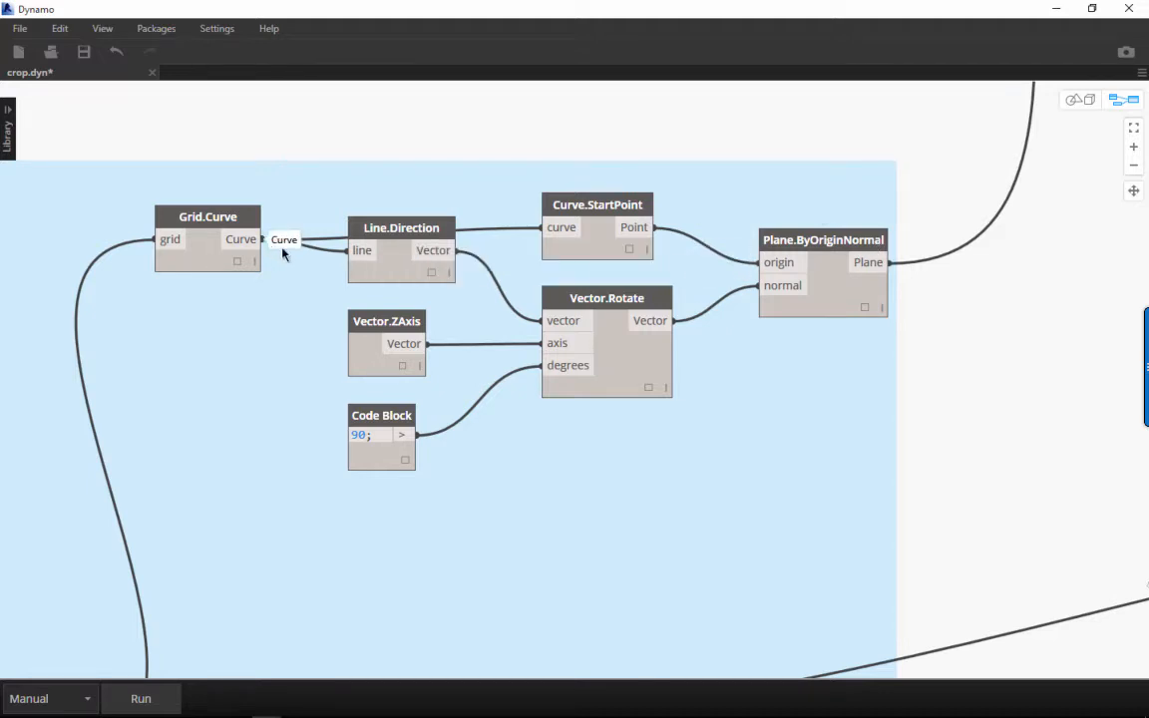
{"action": "mouse_move", "coordinate": [584, 304]}
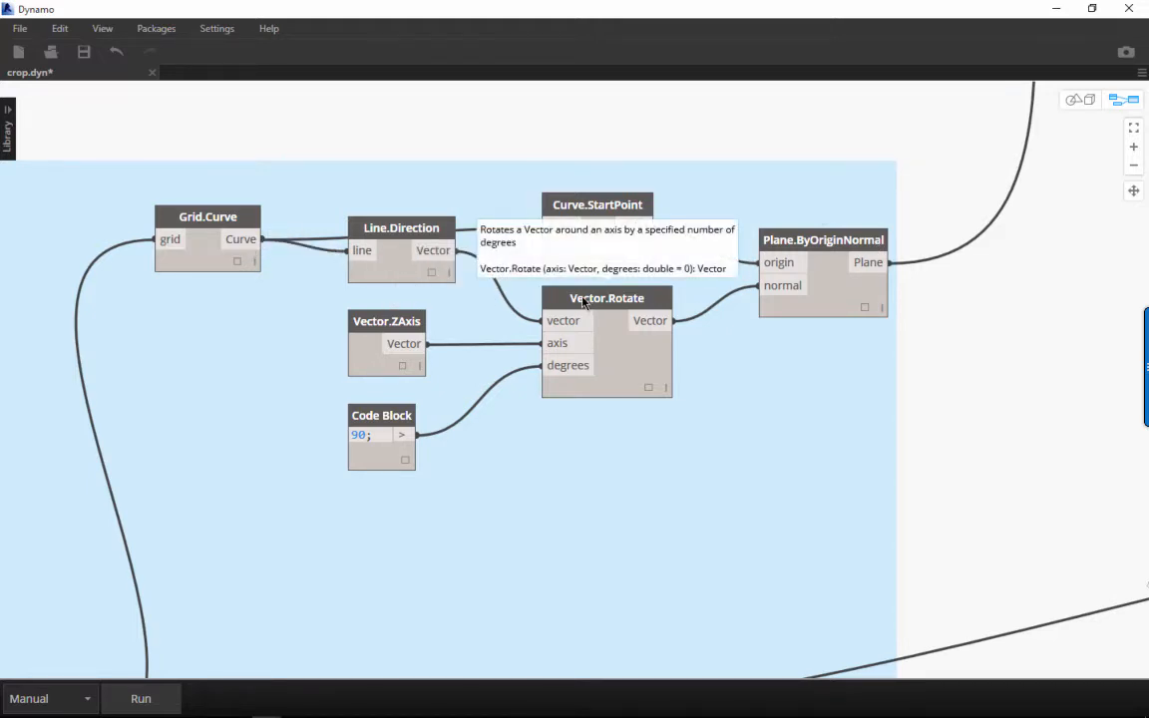
{"action": "mouse_move", "coordinate": [617, 359]}
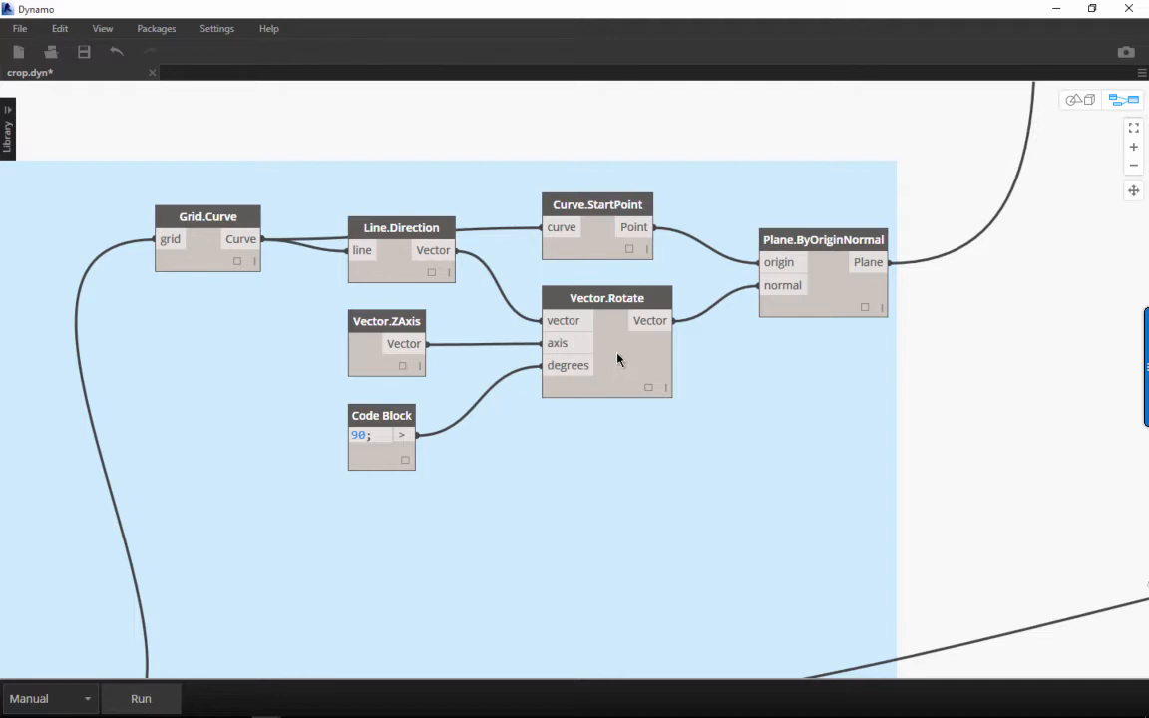
{"action": "mouse_move", "coordinate": [885, 269]}
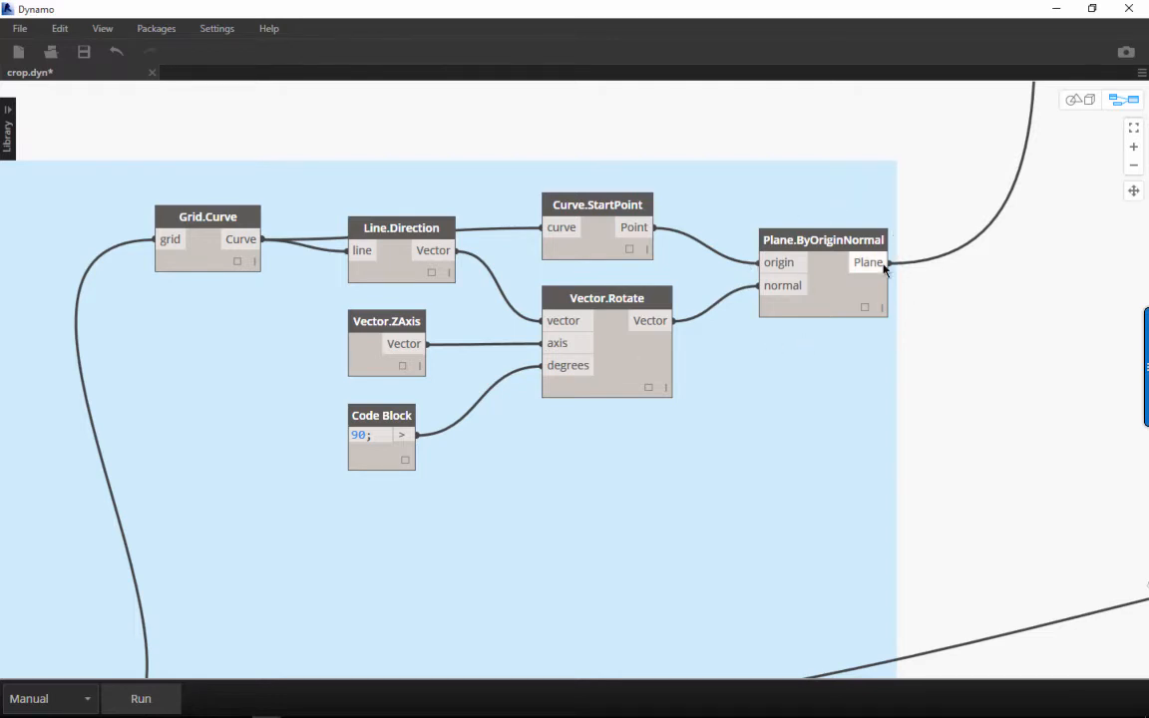
{"action": "mouse_move", "coordinate": [833, 314]}
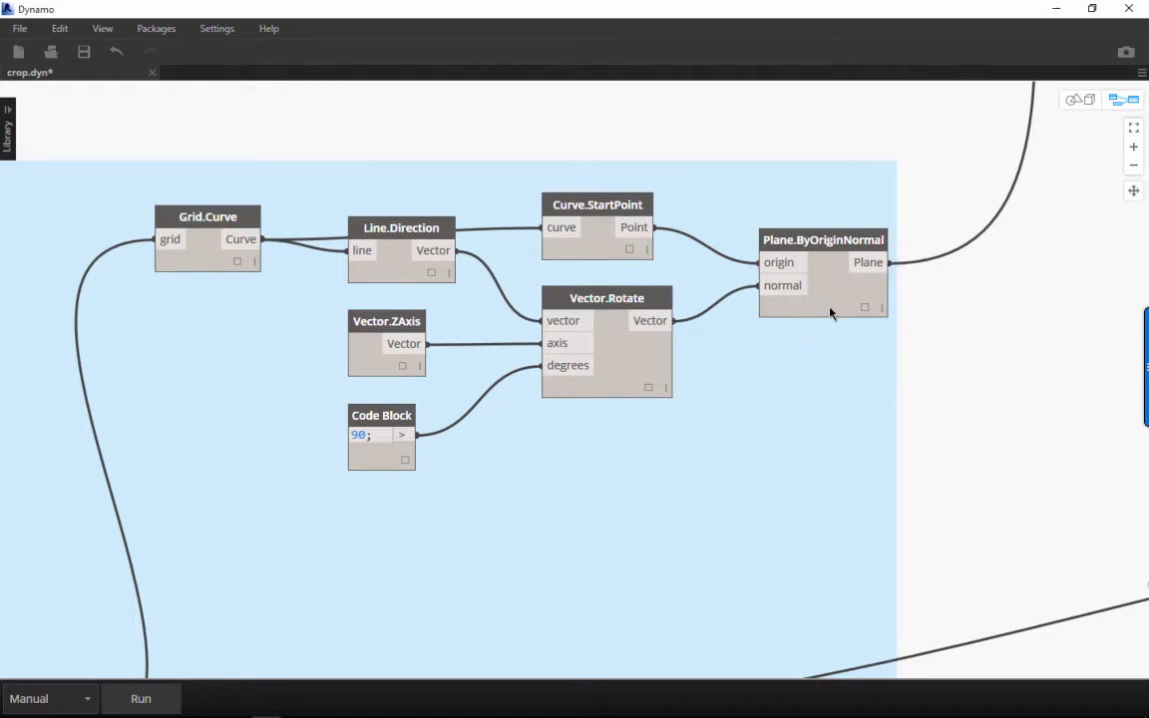
{"action": "mouse_move", "coordinate": [826, 312]}
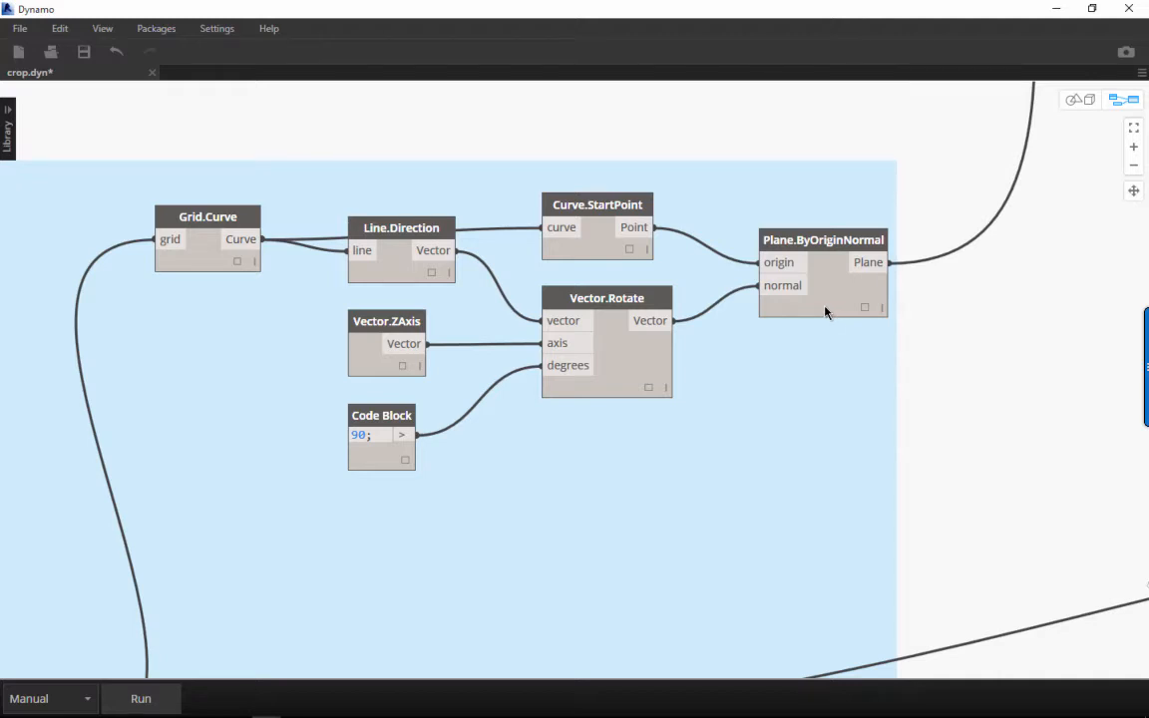
{"action": "mouse_move", "coordinate": [788, 318]}
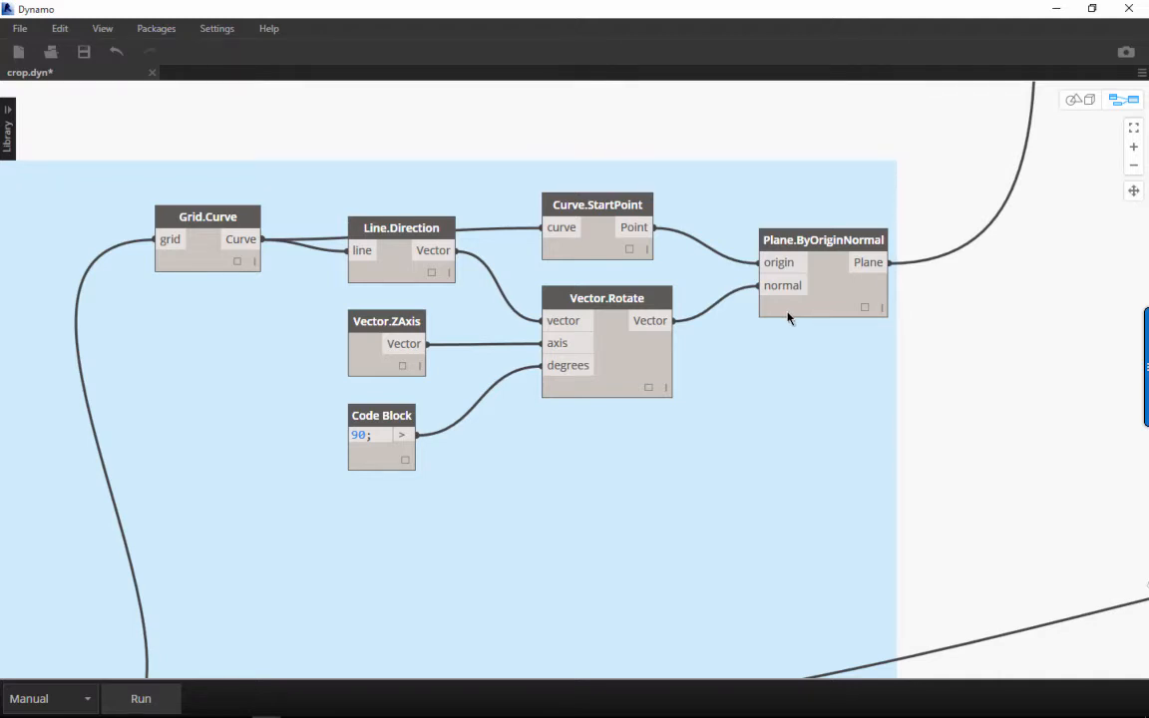
Step: Scroll the canvas to the grids-to-planes and bounding-box node groups
{"action": "scroll", "scroll_direction": "down", "scroll_amount": 3}
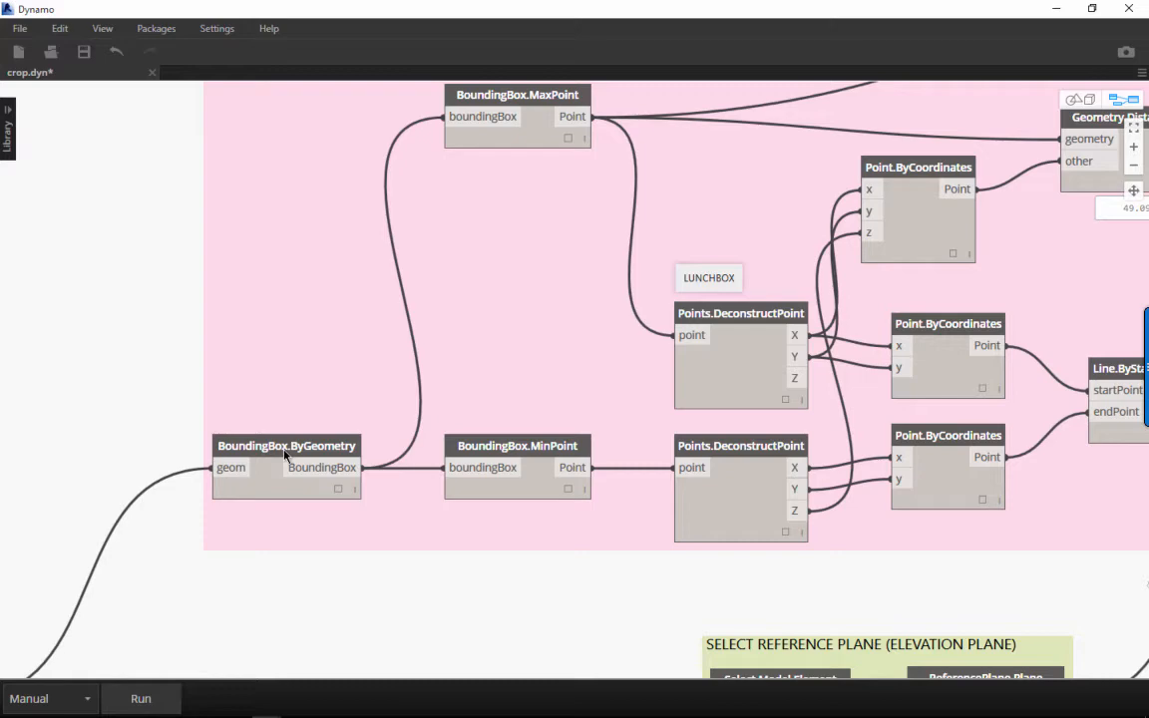
{"action": "mouse_move", "coordinate": [307, 506]}
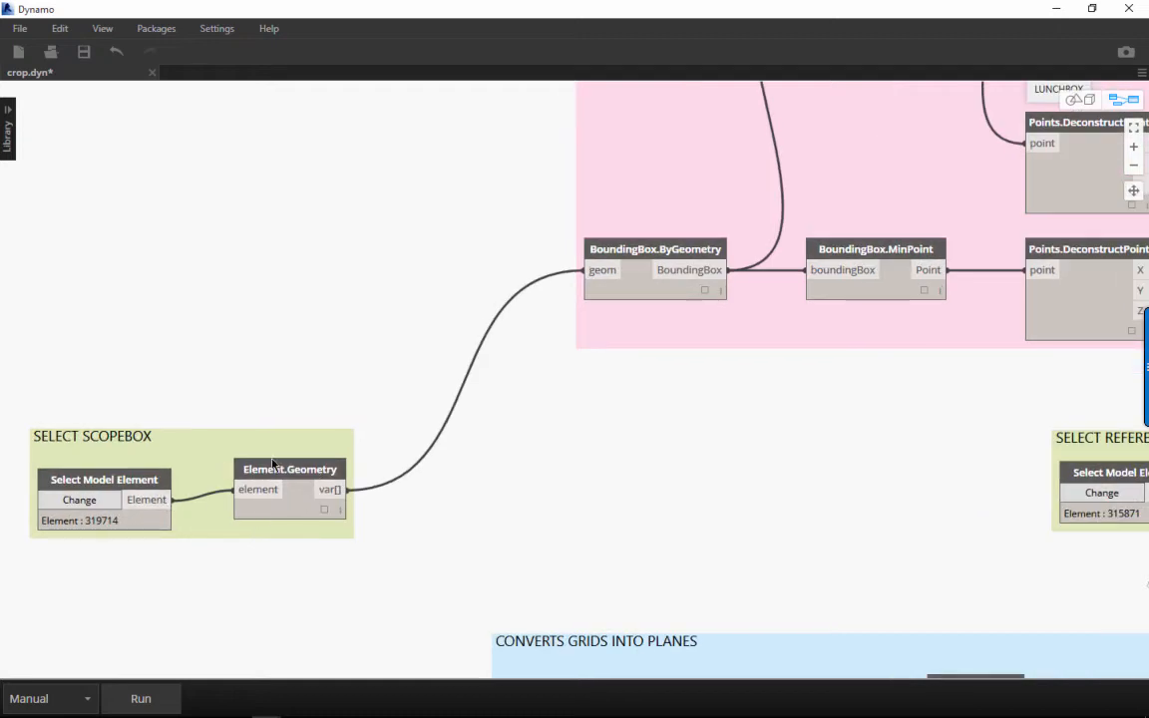
{"action": "mouse_move", "coordinate": [329, 511]}
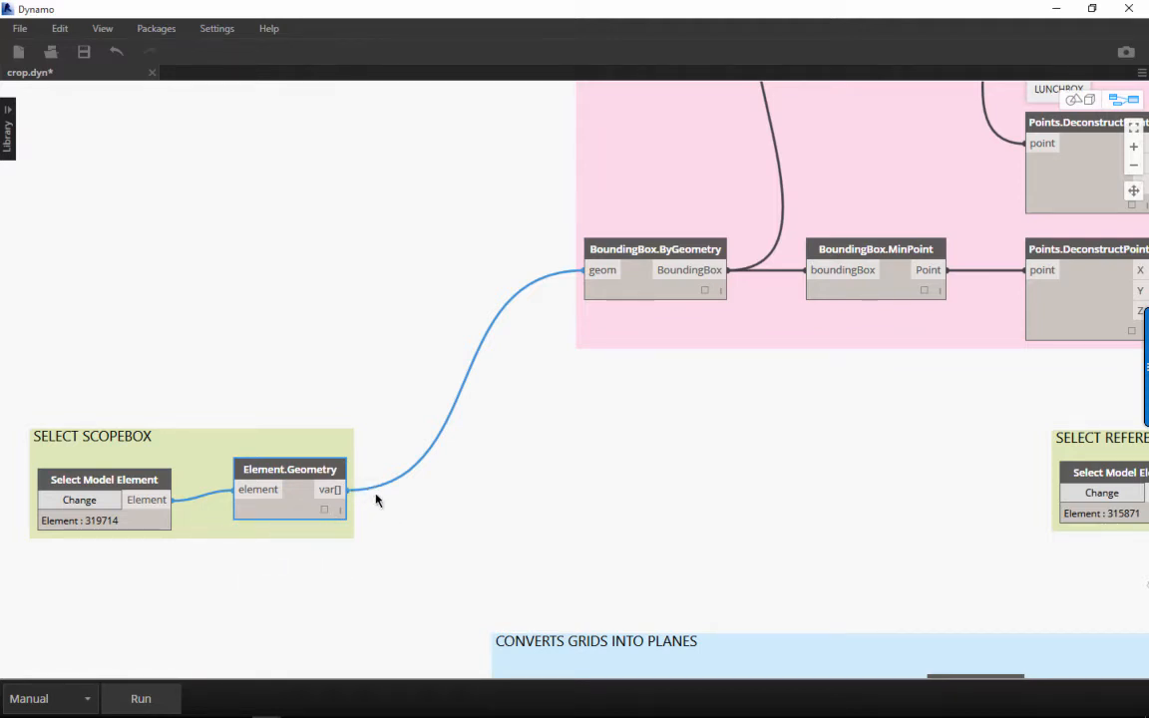
{"action": "mouse_move", "coordinate": [582, 456]}
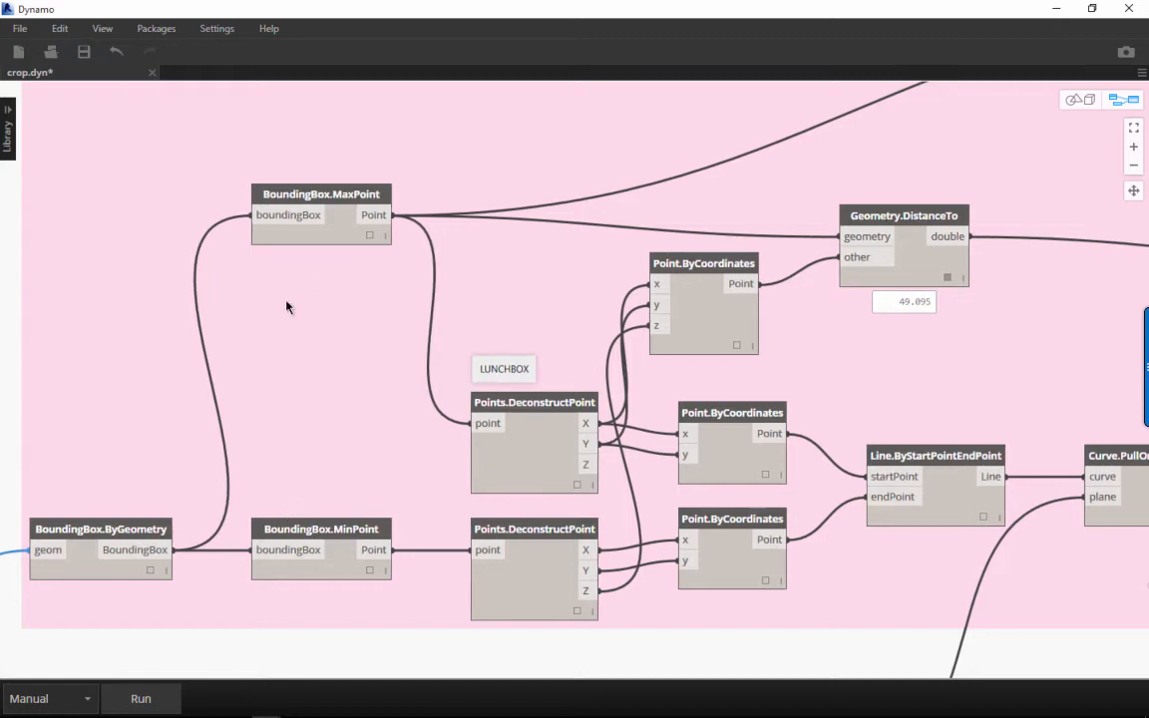
{"action": "mouse_move", "coordinate": [379, 195]}
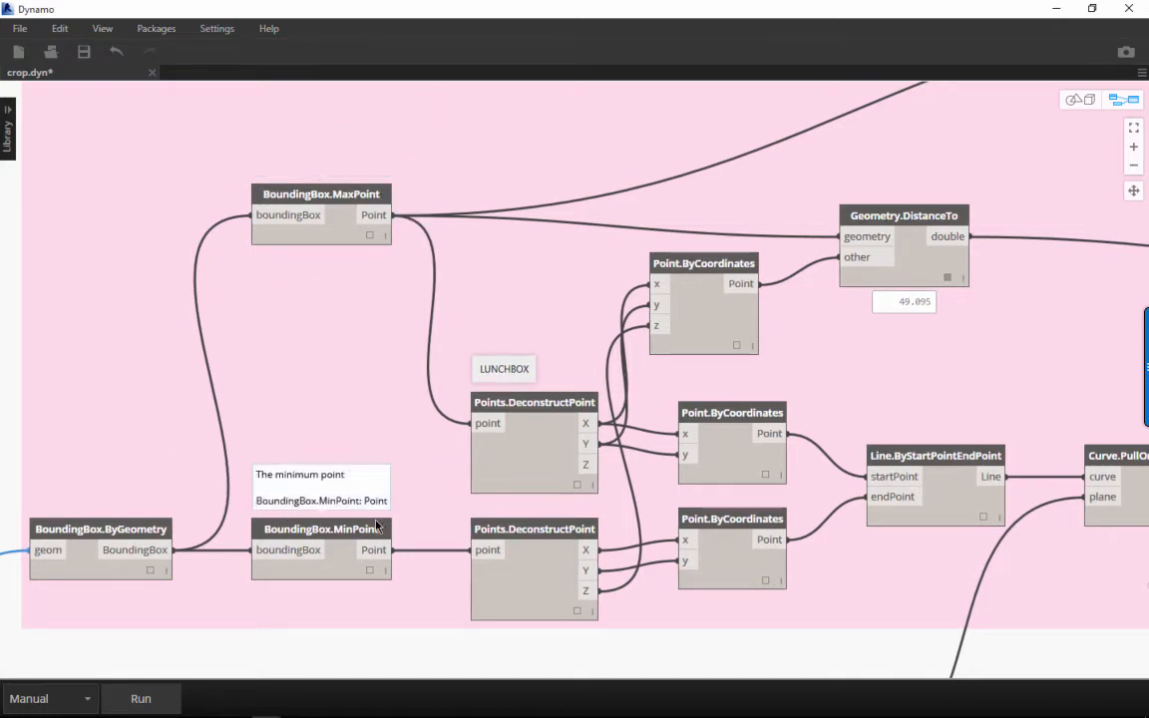
{"action": "mouse_move", "coordinate": [342, 503]}
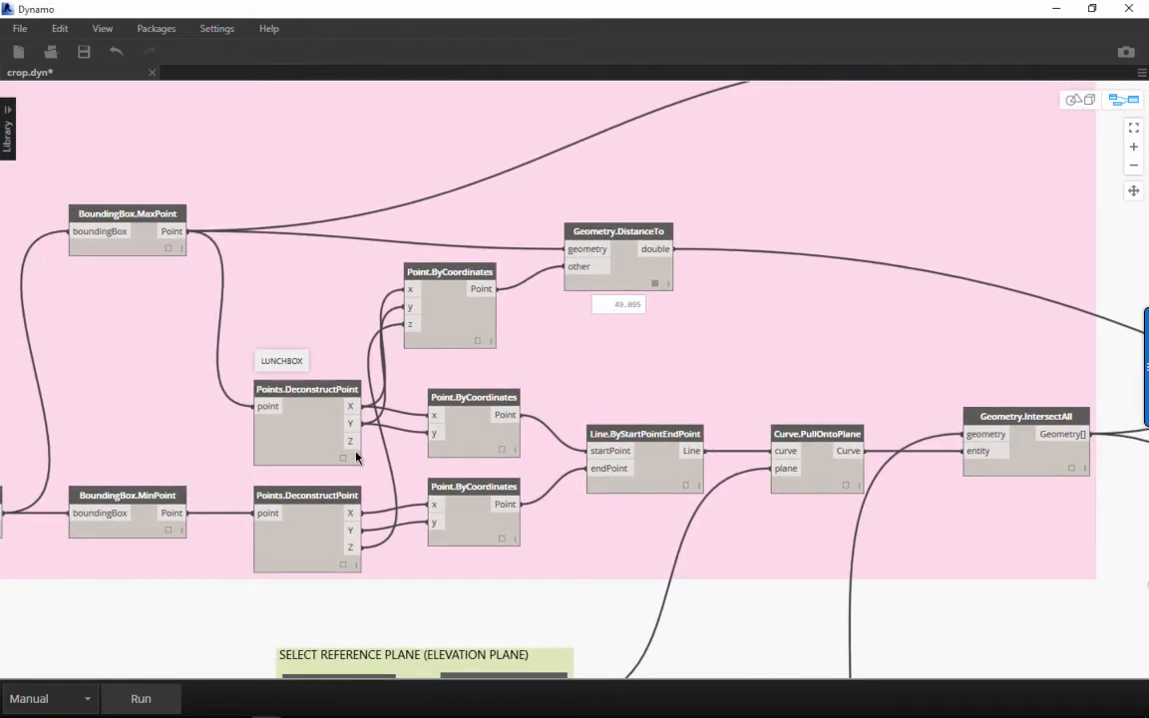
{"action": "mouse_move", "coordinate": [351, 441]}
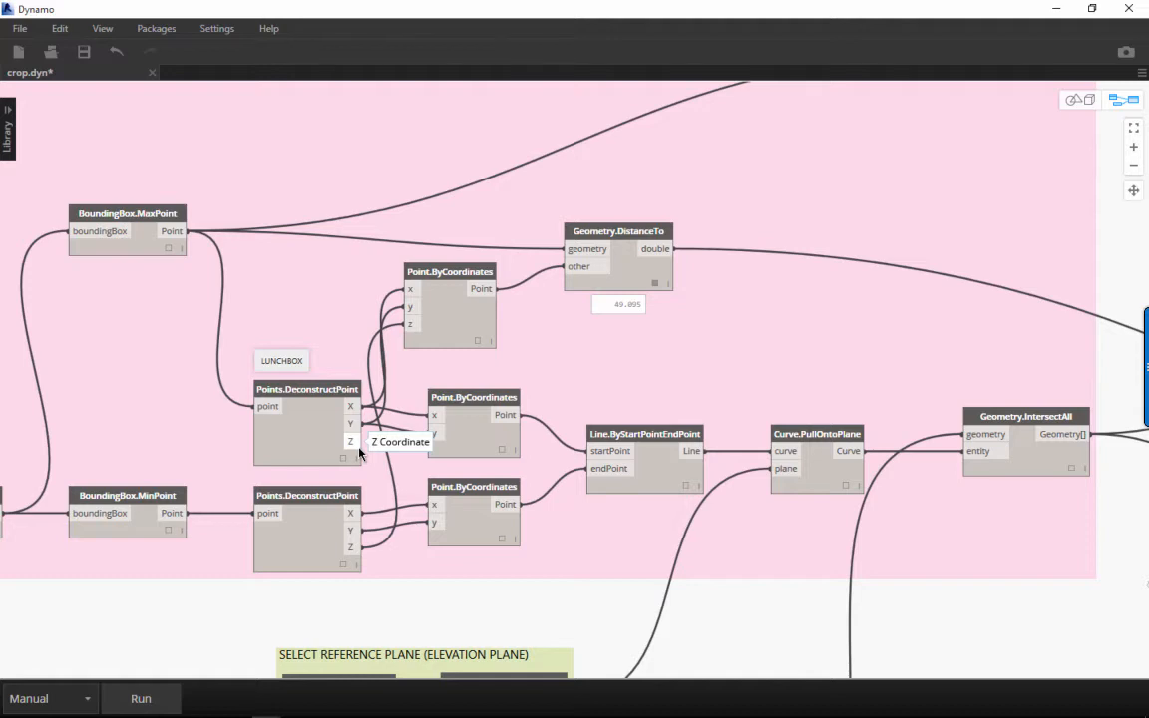
{"action": "mouse_move", "coordinate": [197, 486]}
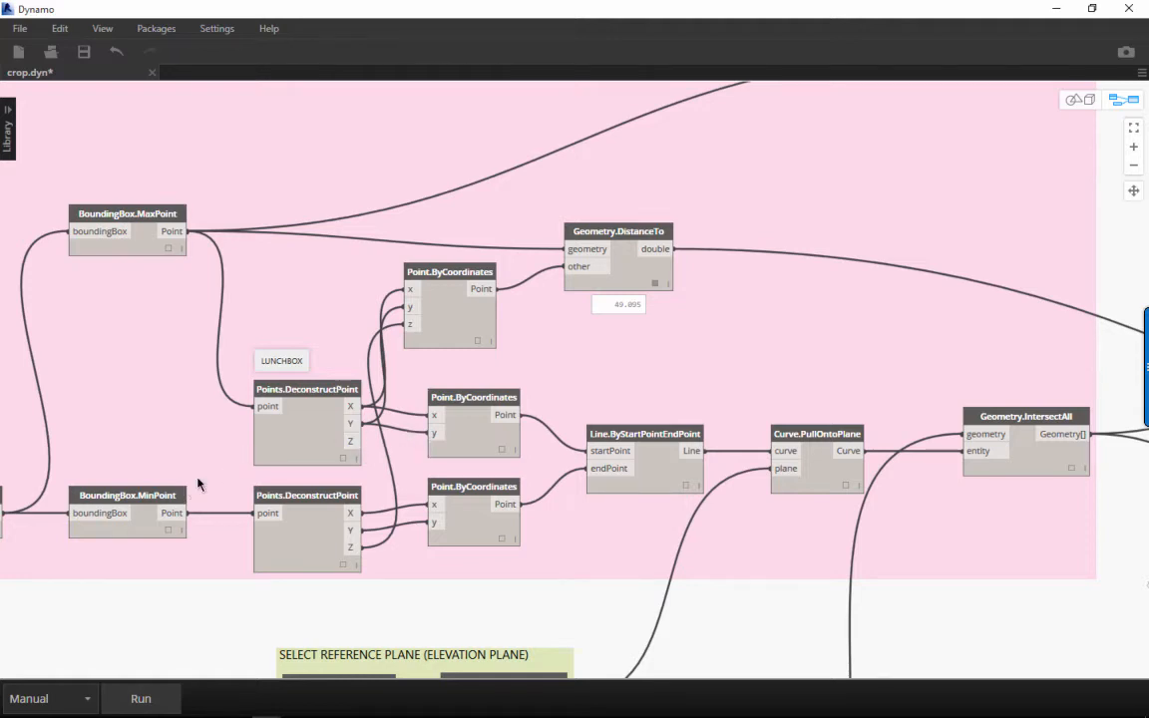
{"action": "mouse_move", "coordinate": [172, 231]}
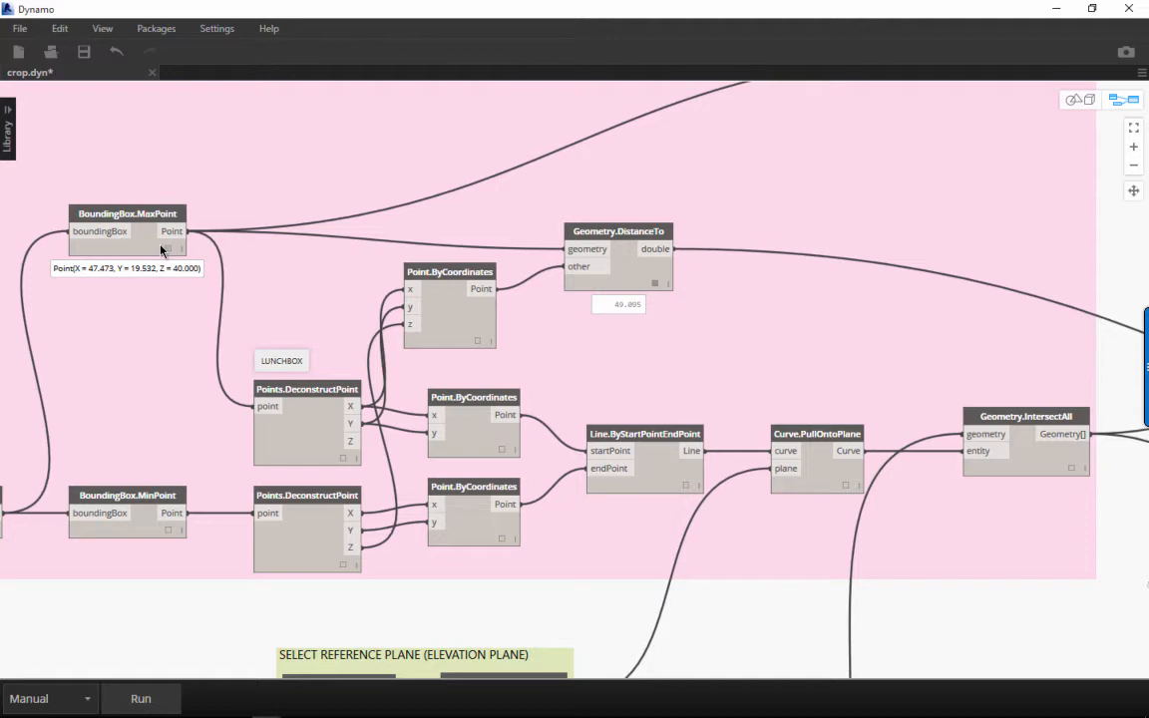
{"action": "mouse_move", "coordinate": [242, 433]}
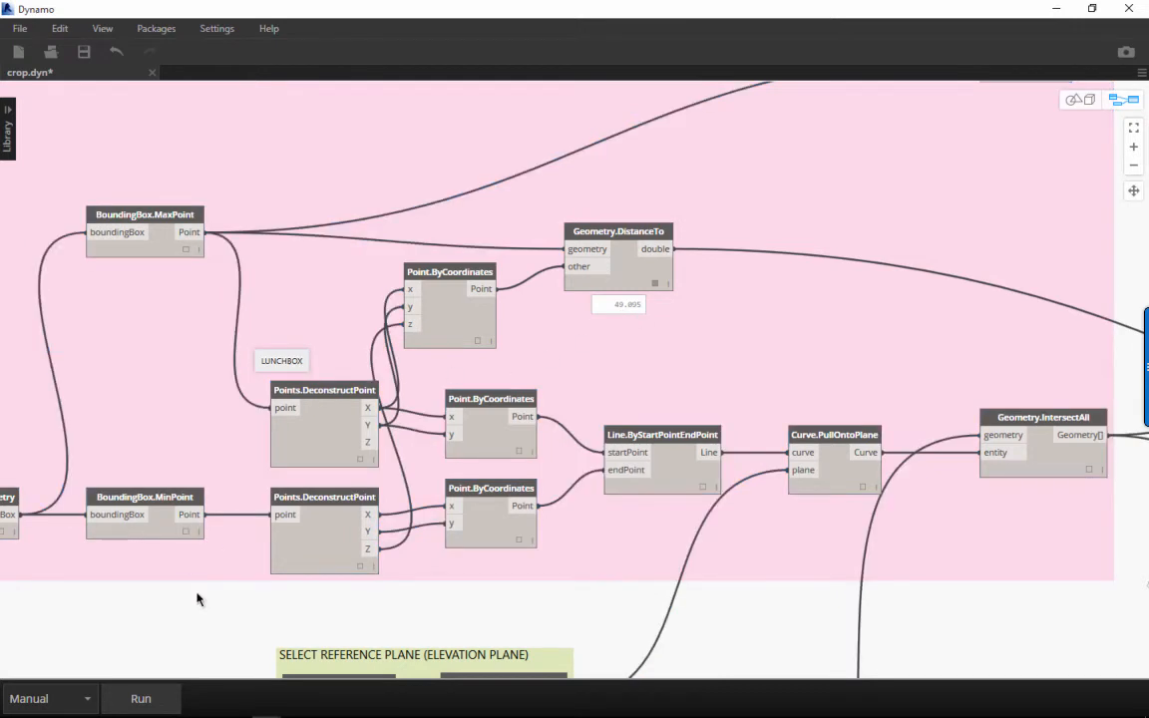
{"action": "mouse_move", "coordinate": [365, 402]}
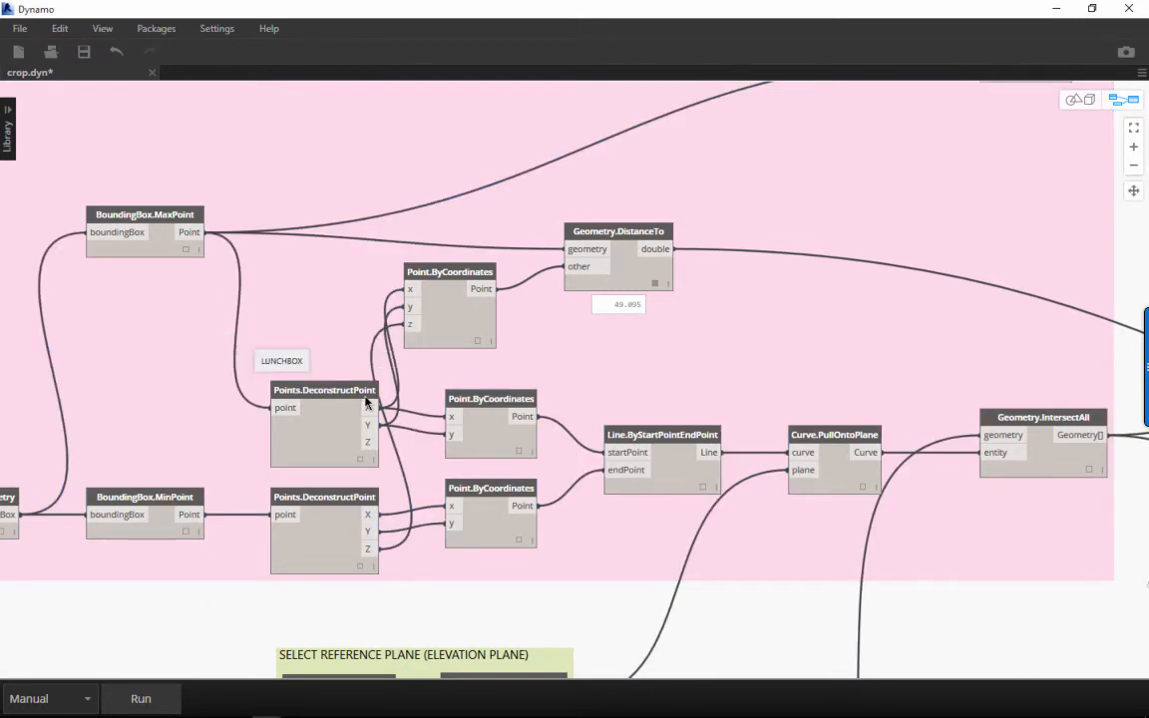
{"action": "mouse_move", "coordinate": [293, 377]}
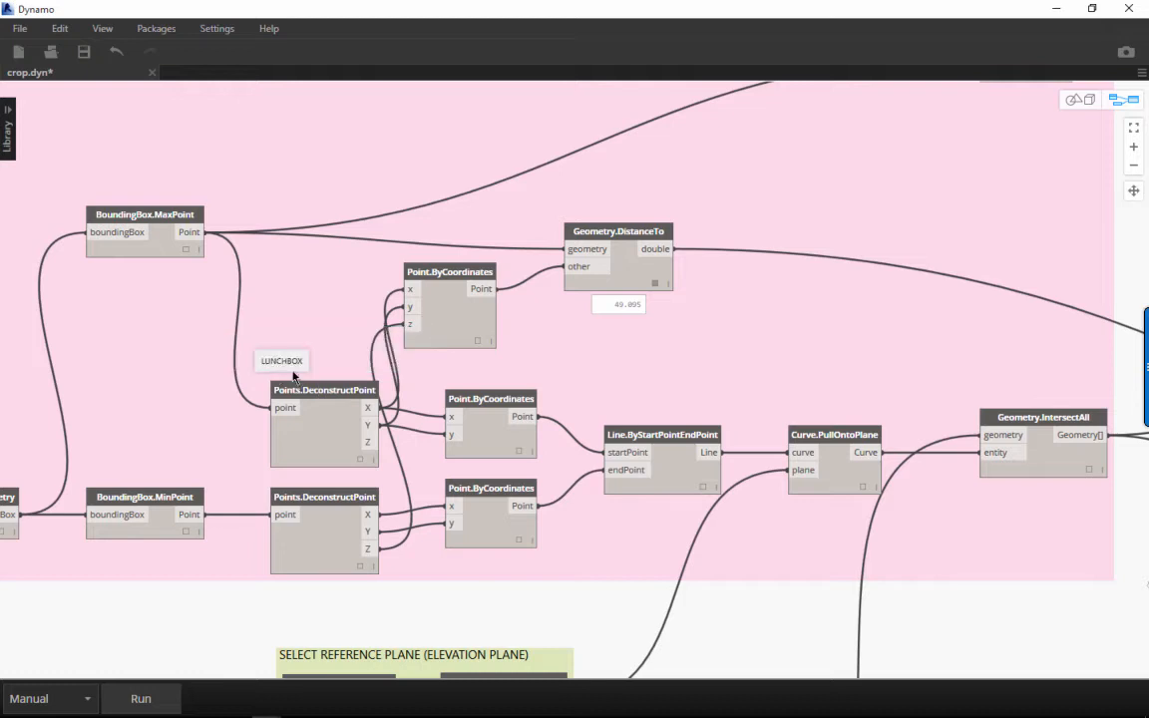
{"action": "mouse_move", "coordinate": [289, 371]}
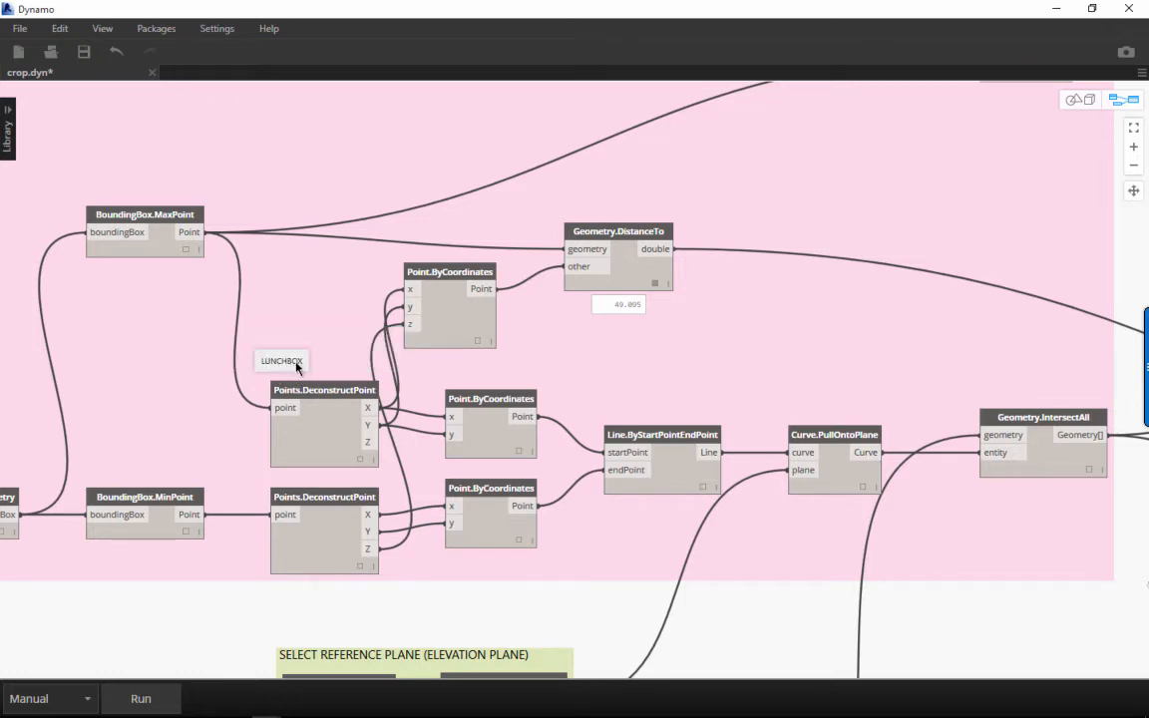
{"action": "scroll", "scroll_direction": "down", "scroll_amount": 3}
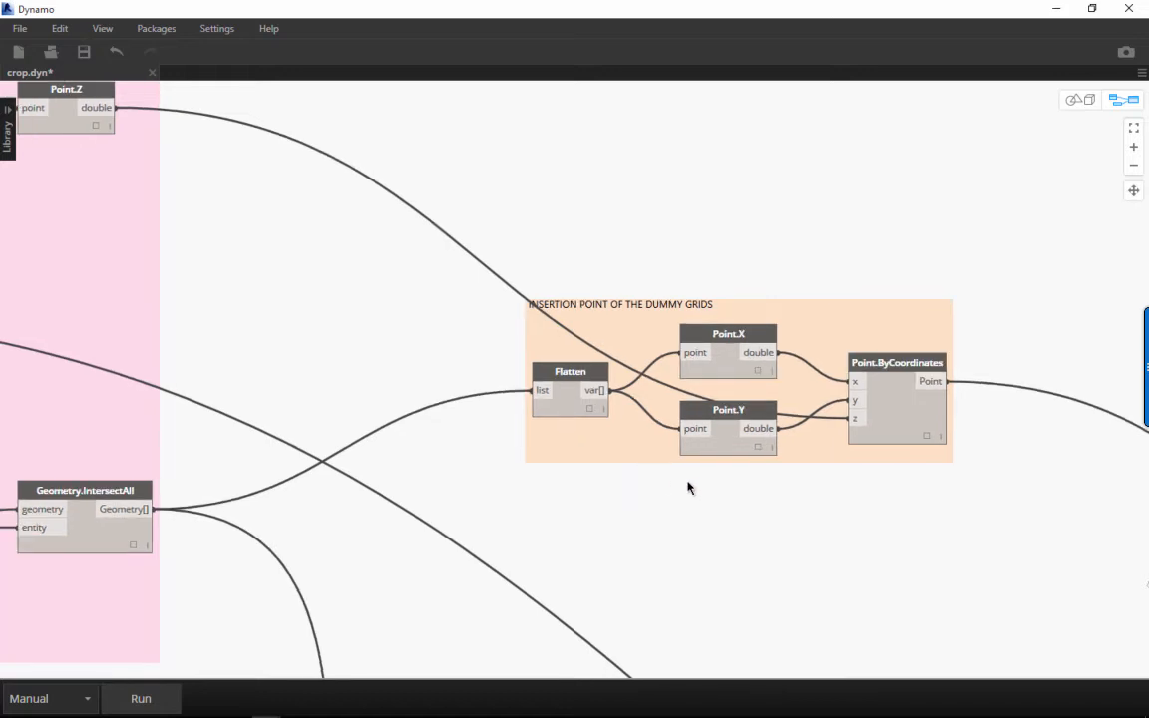
{"action": "mouse_move", "coordinate": [863, 407]}
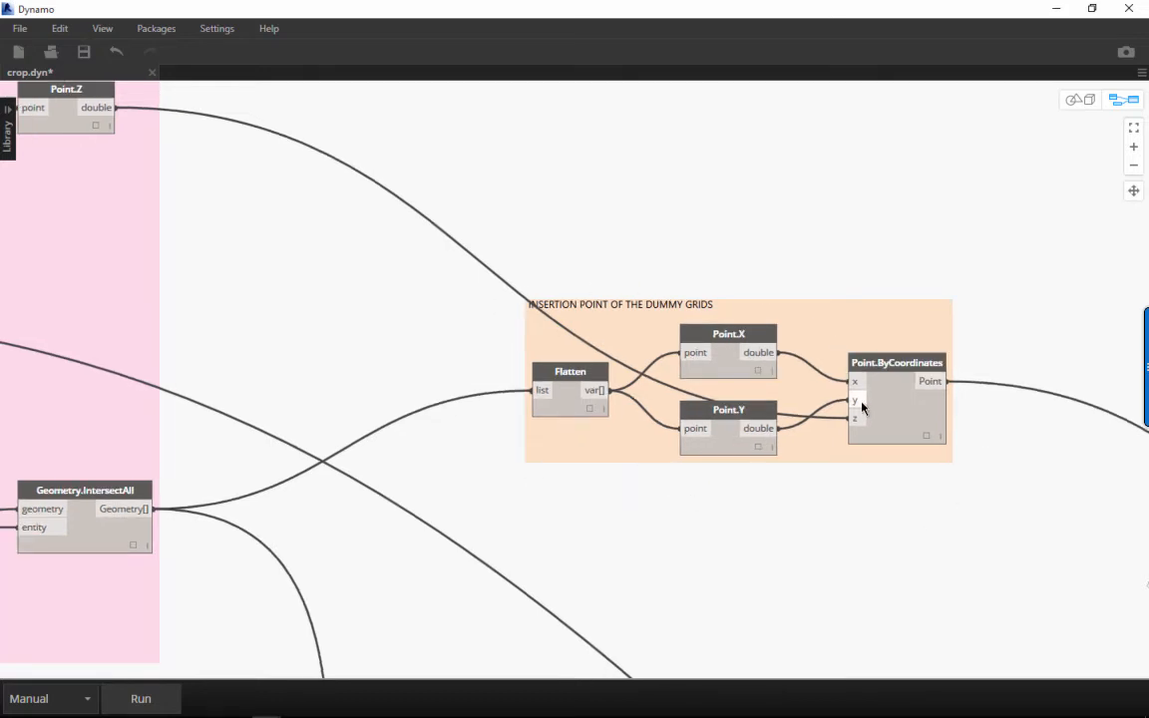
{"action": "mouse_move", "coordinate": [854, 402]}
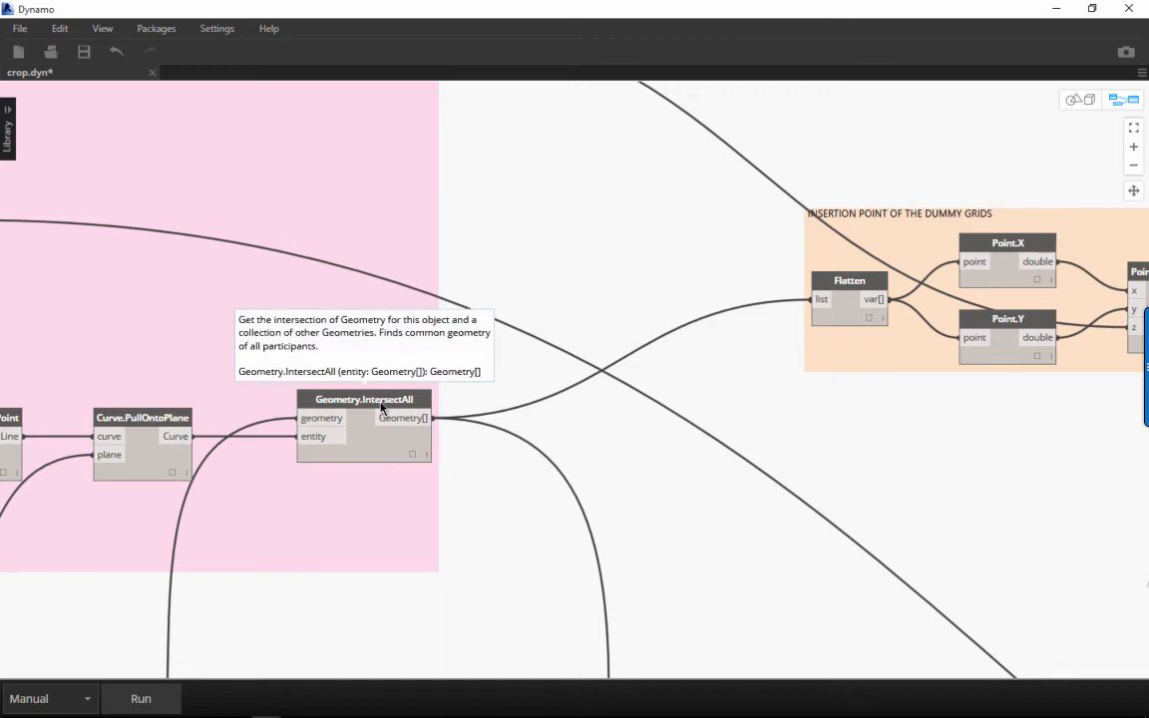
{"action": "mouse_move", "coordinate": [546, 360]}
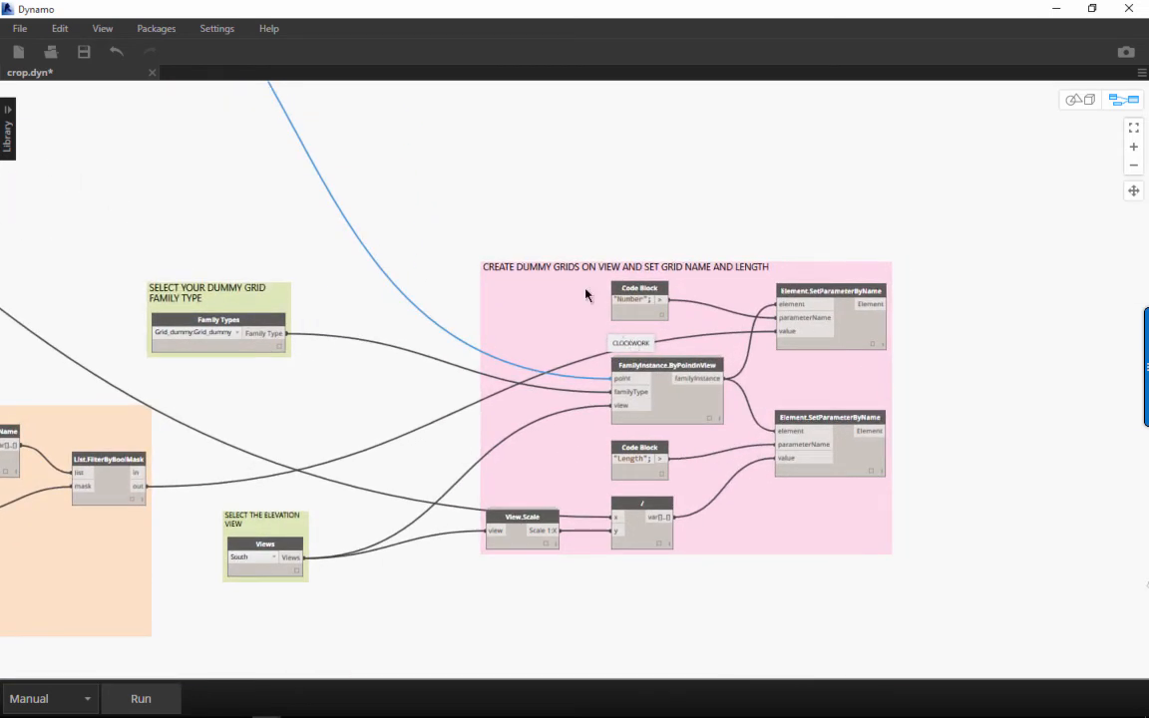
{"action": "mouse_move", "coordinate": [582, 288]}
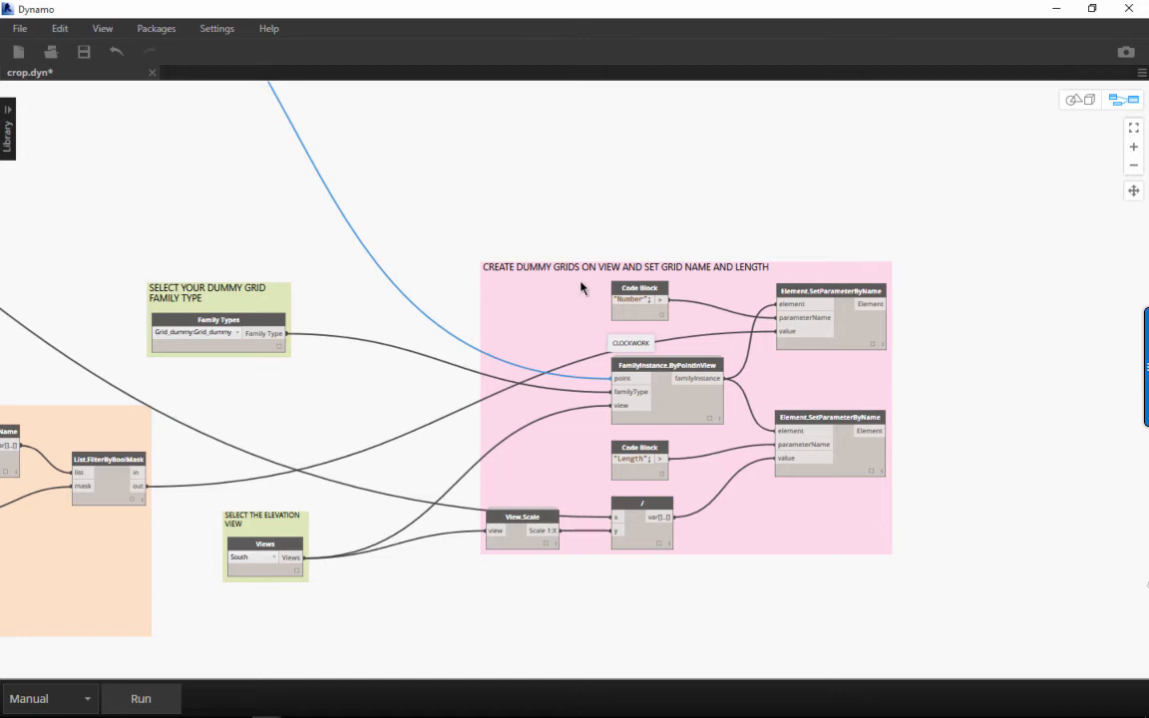
{"action": "mouse_move", "coordinate": [321, 305]}
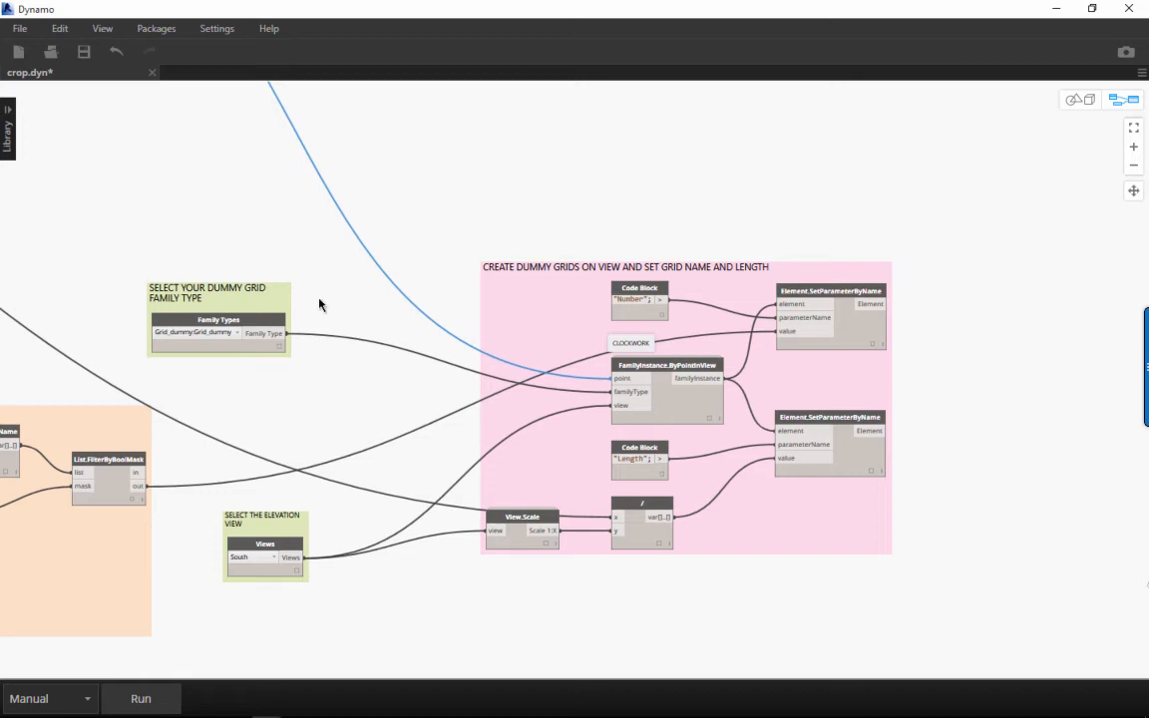
{"action": "mouse_move", "coordinate": [763, 276]}
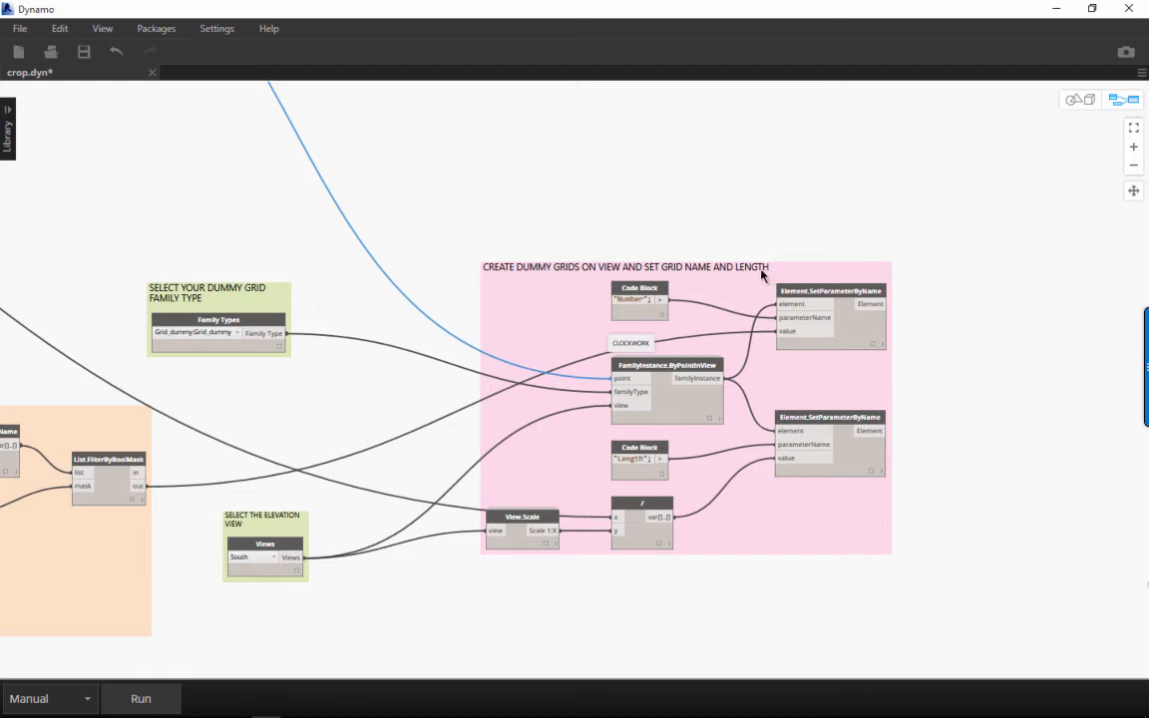
{"action": "mouse_move", "coordinate": [547, 307]}
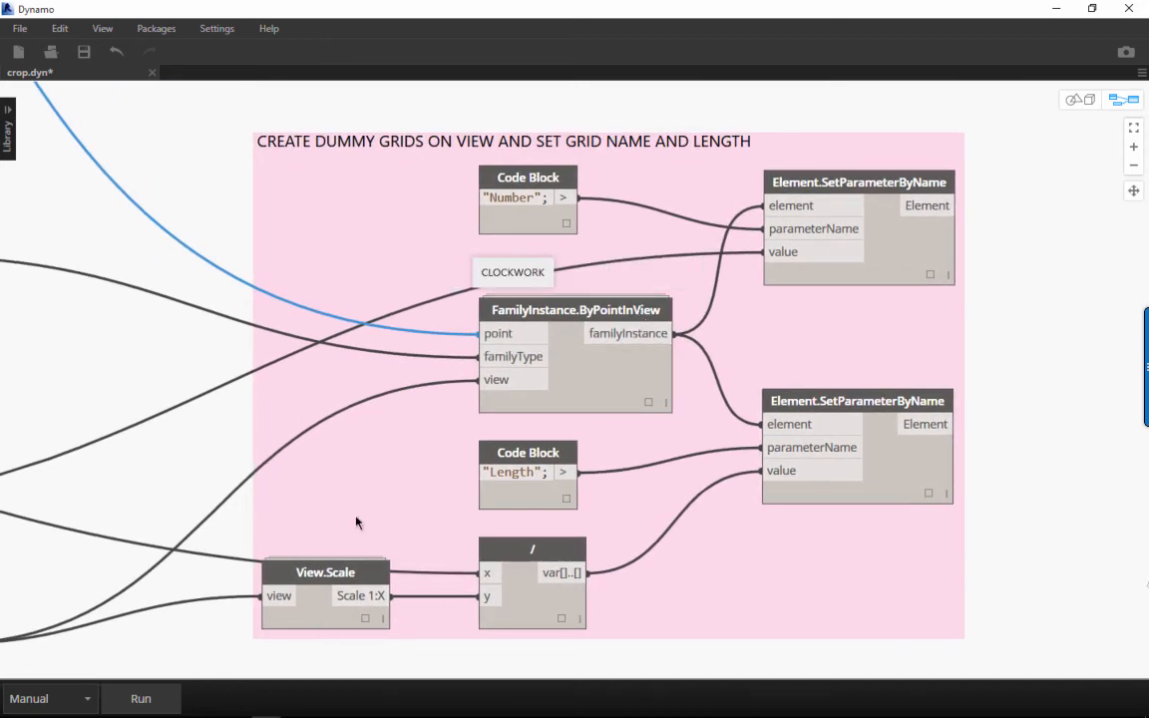
{"action": "mouse_move", "coordinate": [461, 546]}
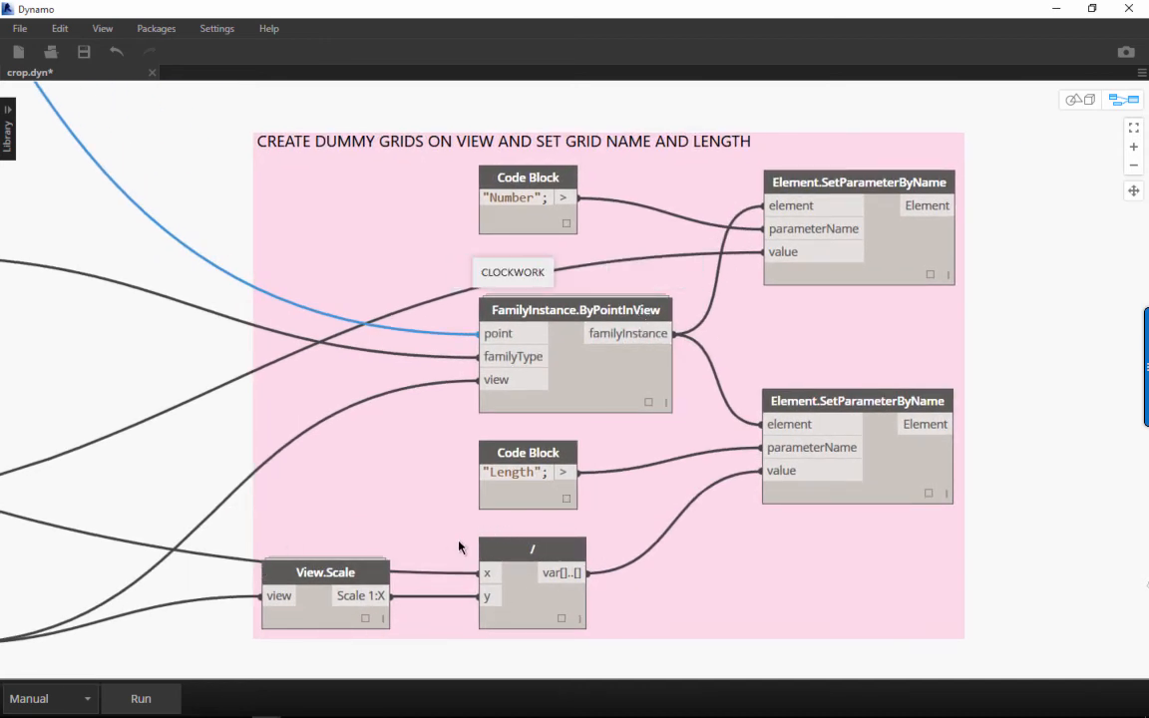
{"action": "mouse_move", "coordinate": [467, 541]}
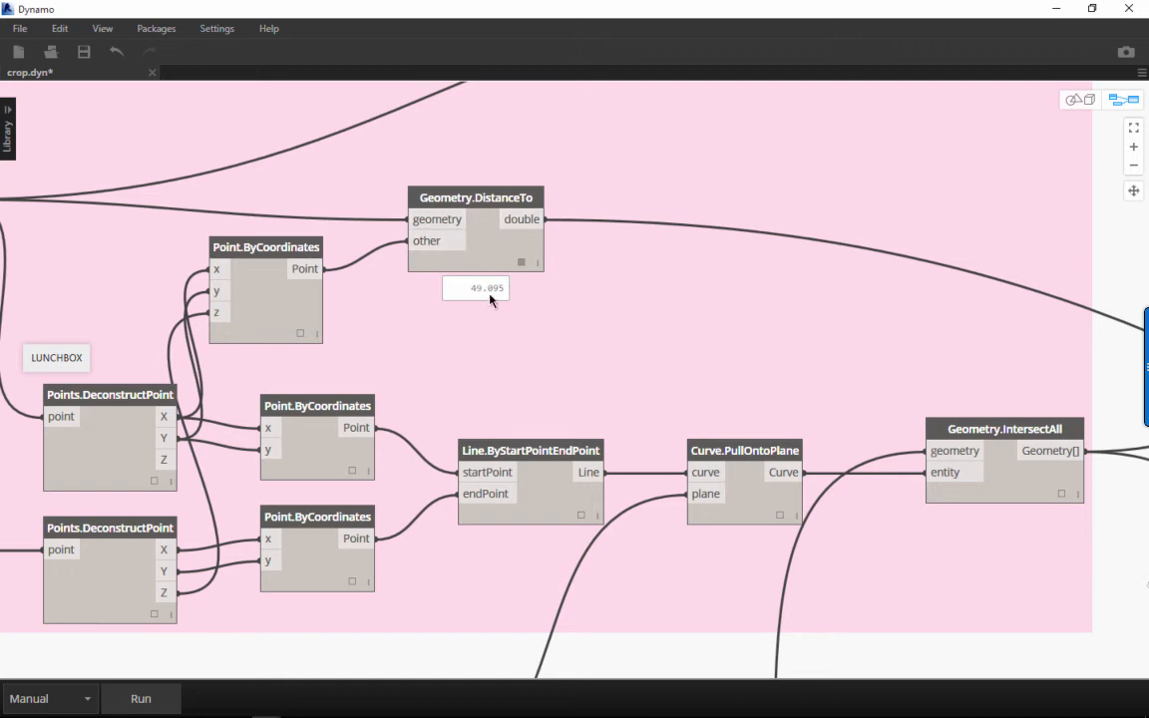
{"action": "mouse_move", "coordinate": [574, 312]}
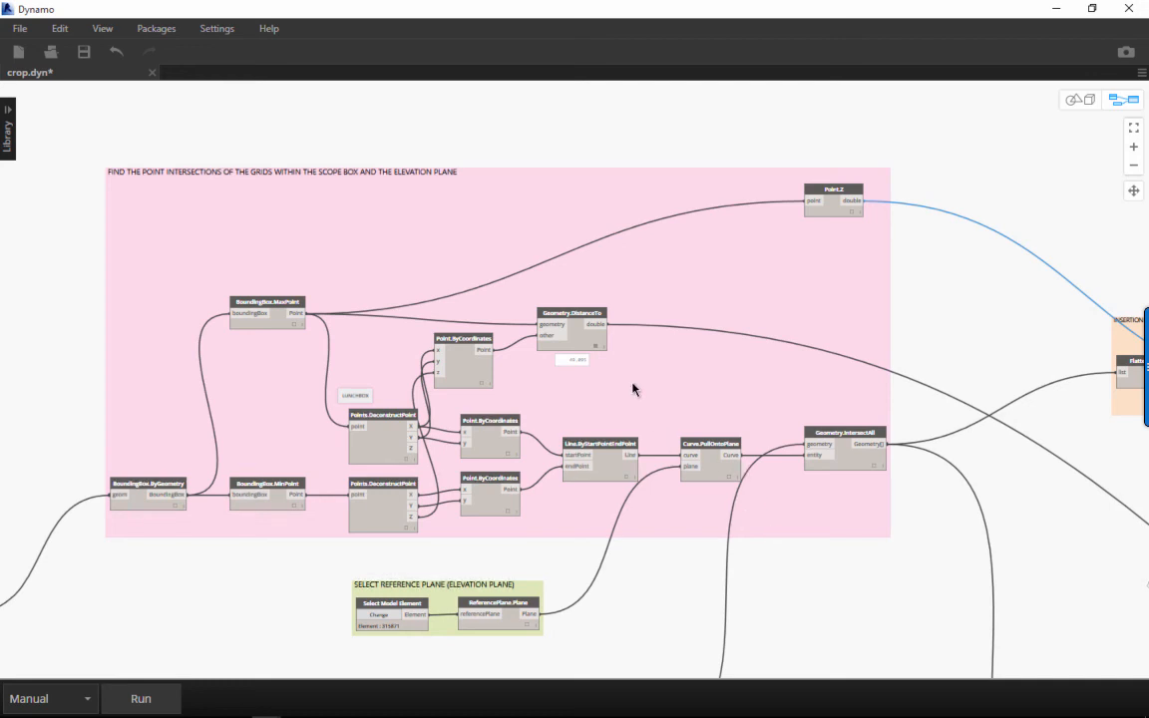
{"action": "mouse_move", "coordinate": [760, 429]}
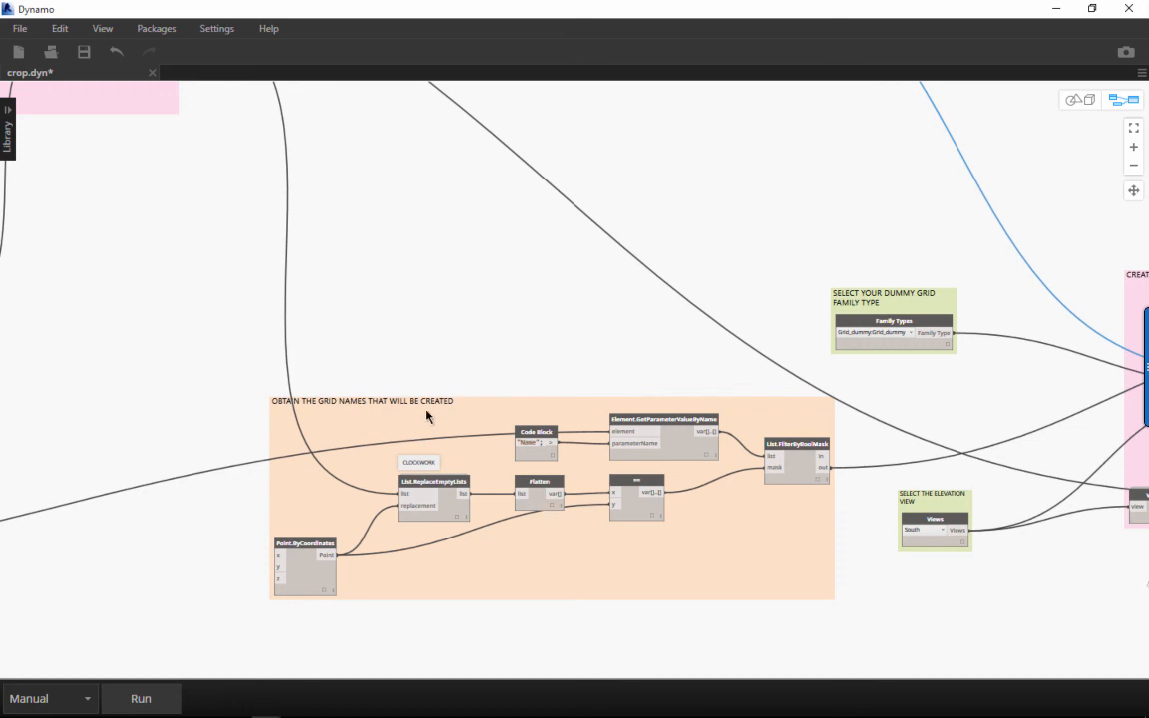
{"action": "mouse_move", "coordinate": [537, 389]}
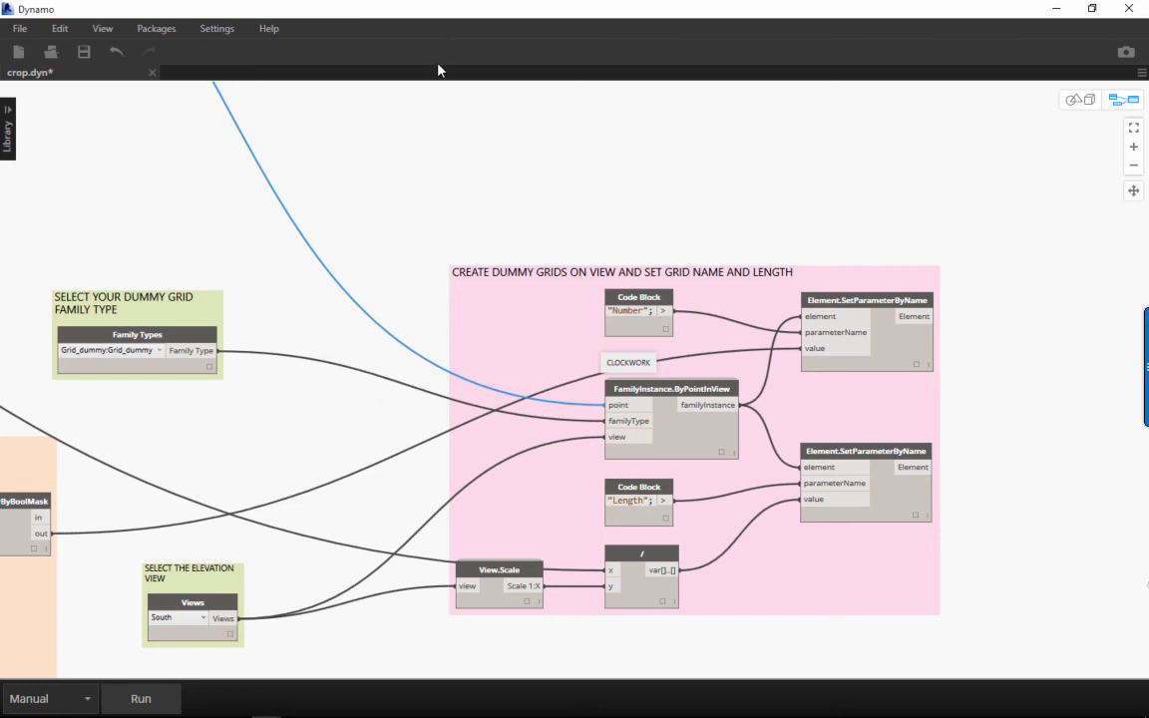
{"action": "mouse_move", "coordinate": [437, 69]}
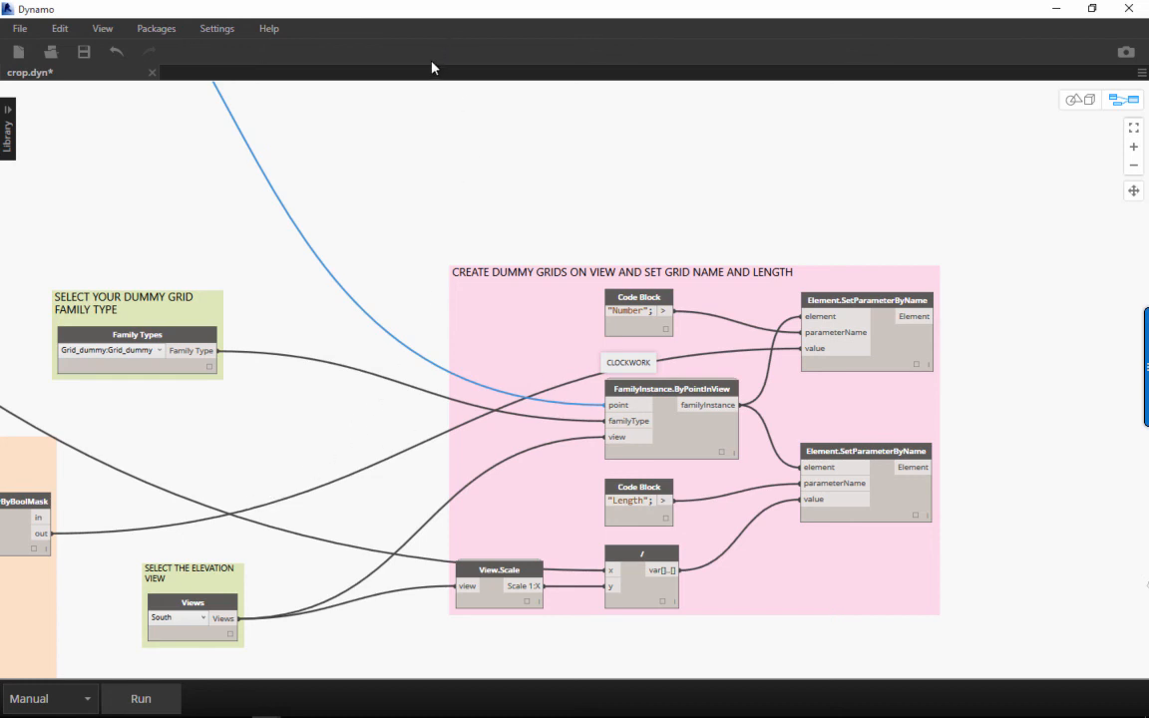